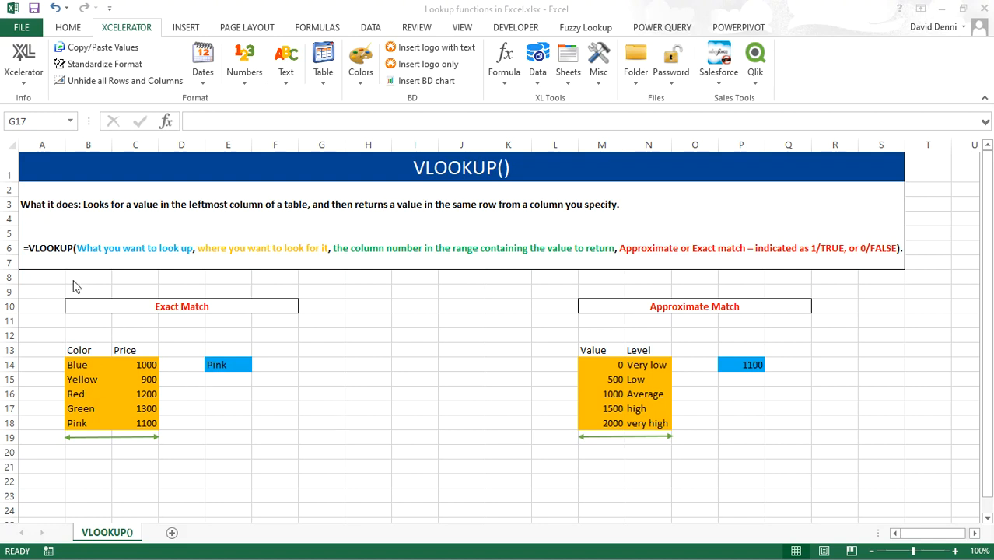
pyautogui.moveTo(29, 257)
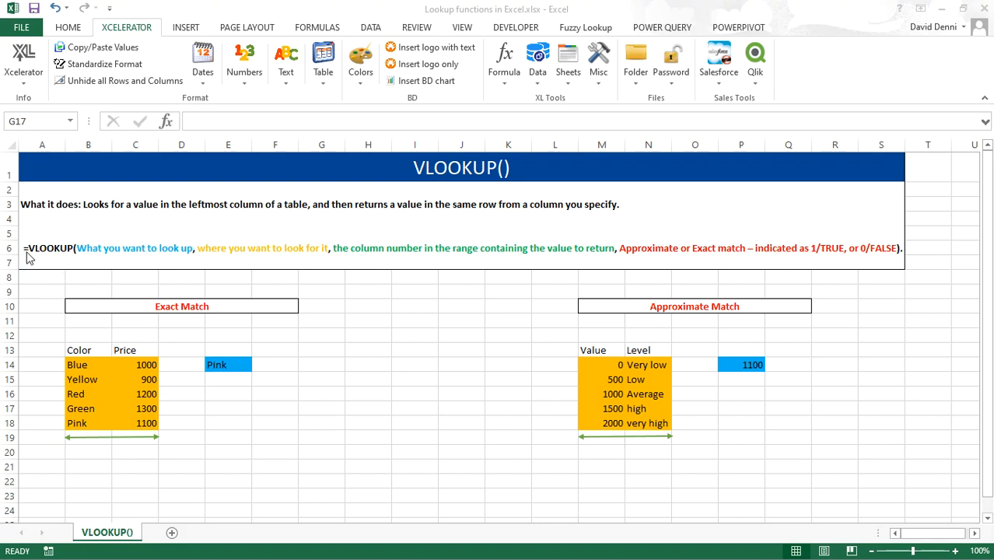
pyautogui.moveTo(77, 264)
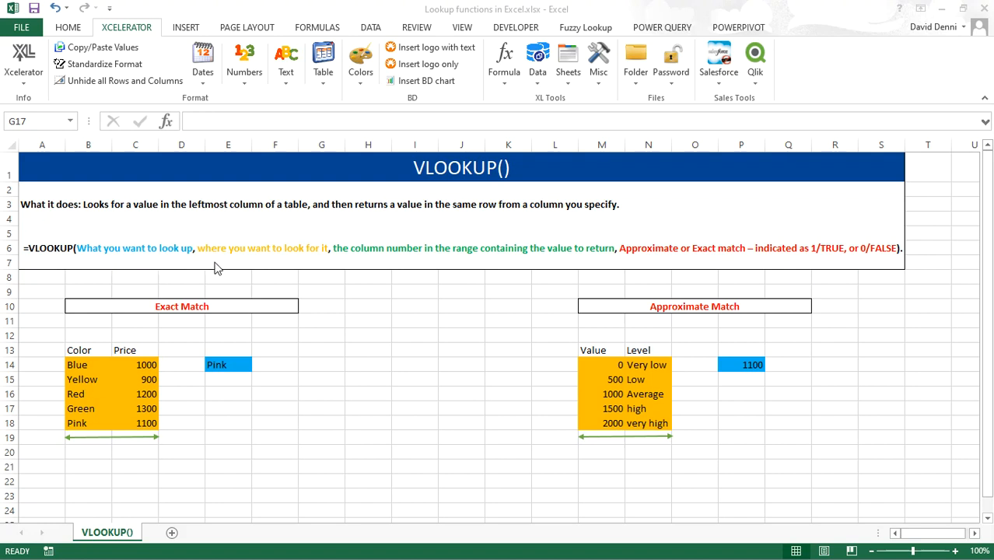
pyautogui.moveTo(311, 269)
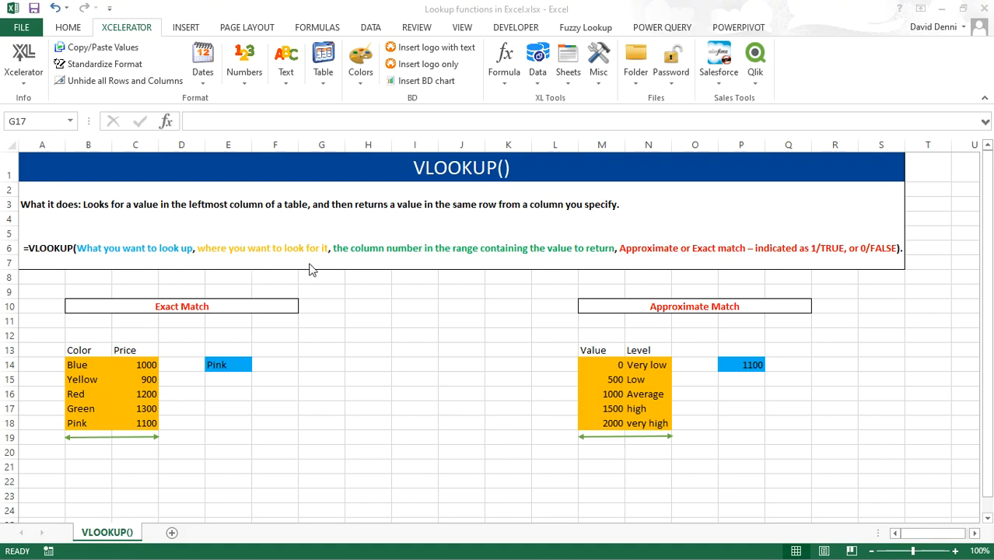
pyautogui.moveTo(341, 262)
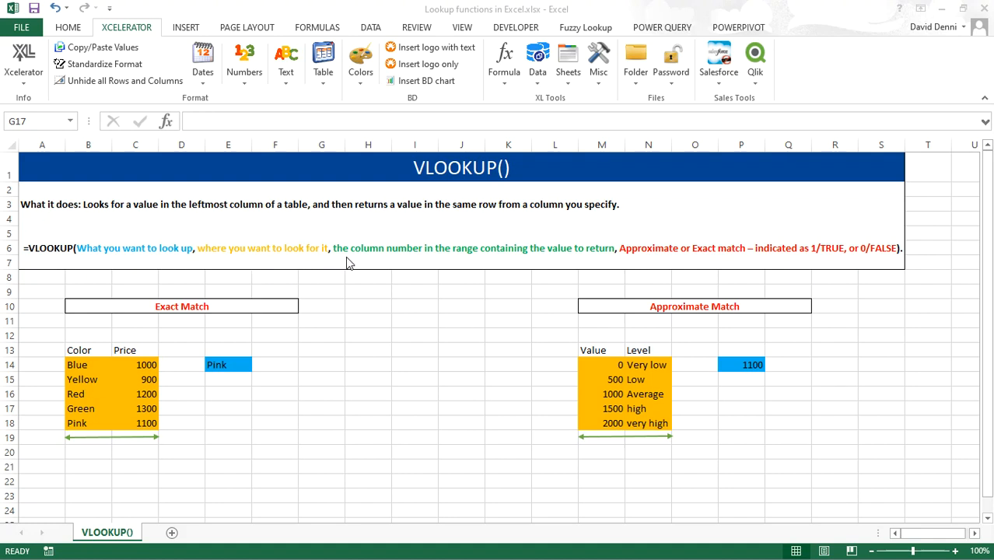
pyautogui.moveTo(627, 264)
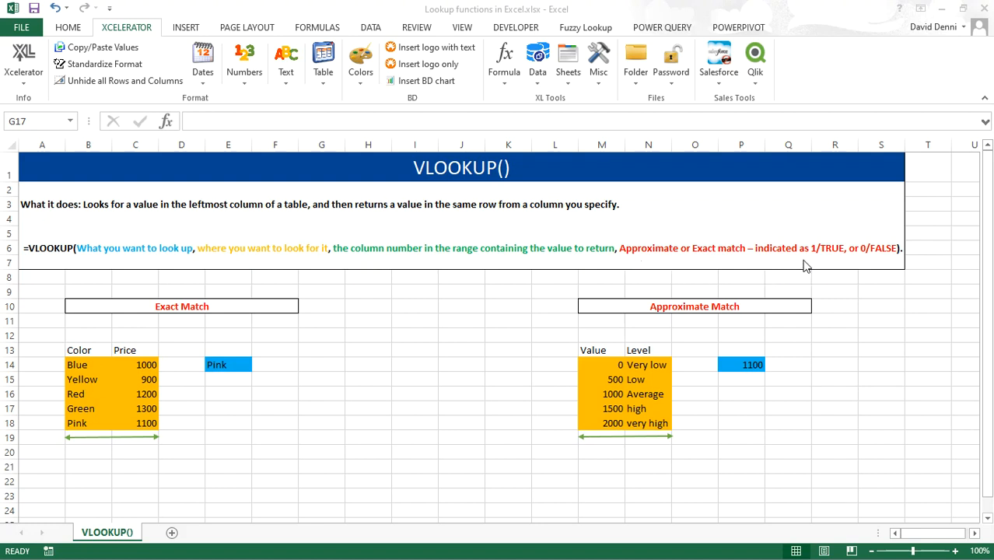
pyautogui.moveTo(781, 267)
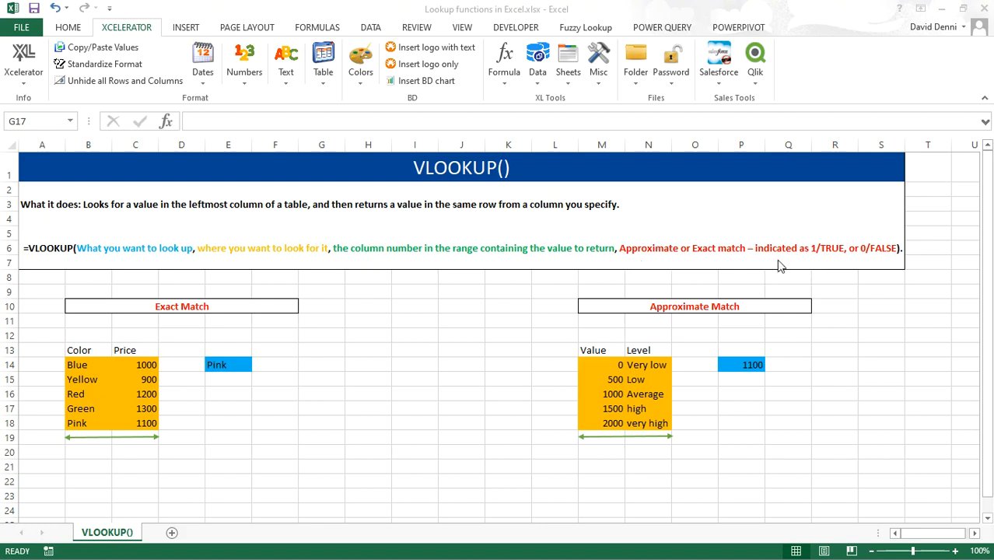
pyautogui.moveTo(772, 279)
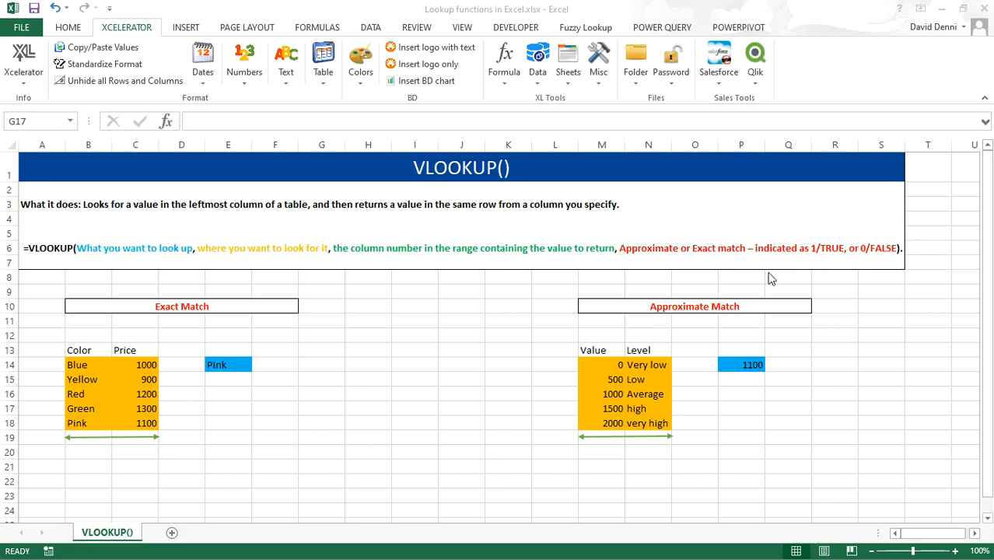
pyautogui.moveTo(874, 262)
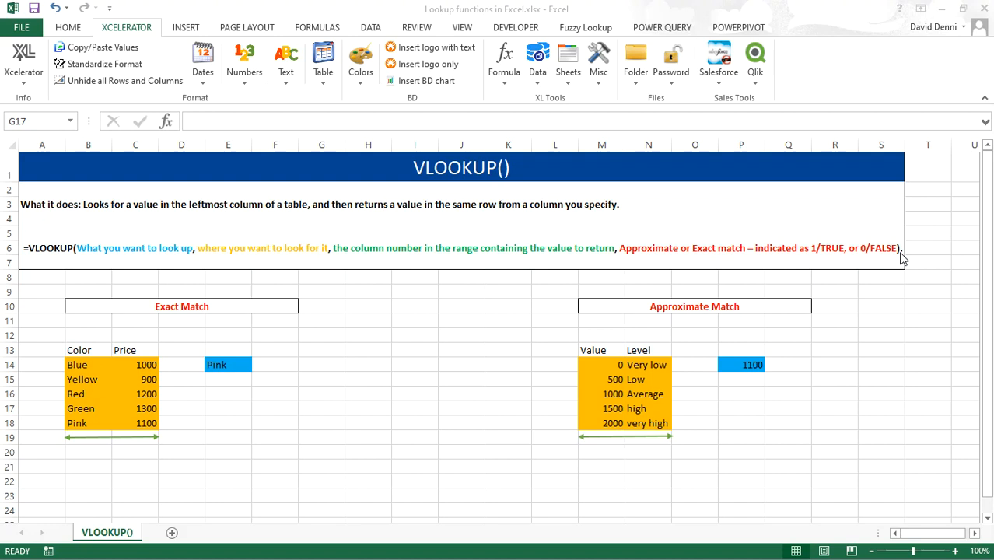
pyautogui.moveTo(422, 377)
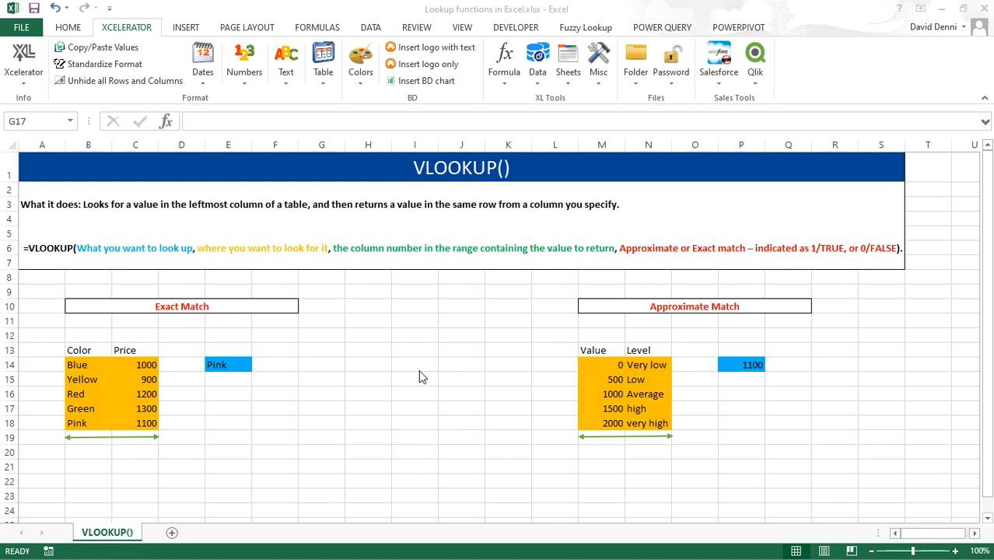
pyautogui.moveTo(179, 322)
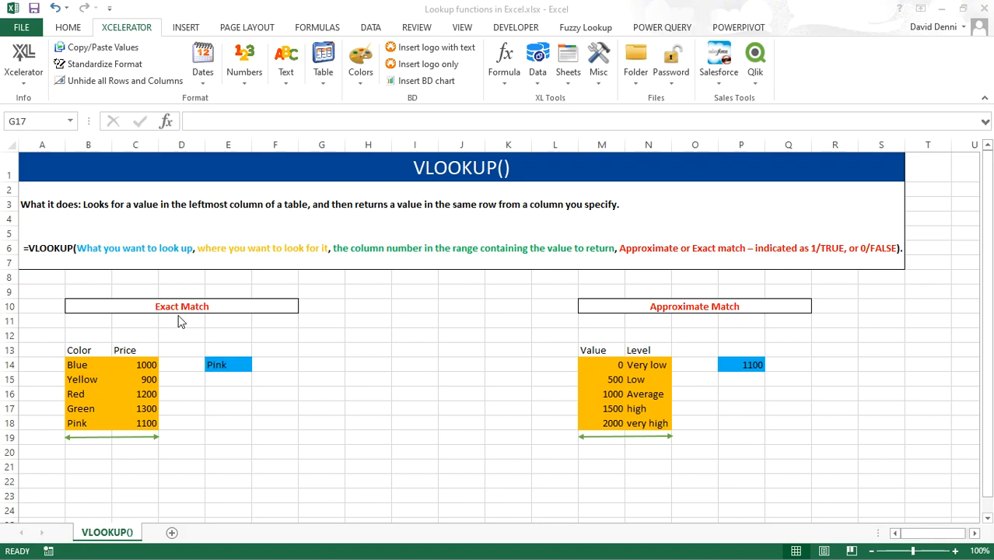
pyautogui.moveTo(93, 358)
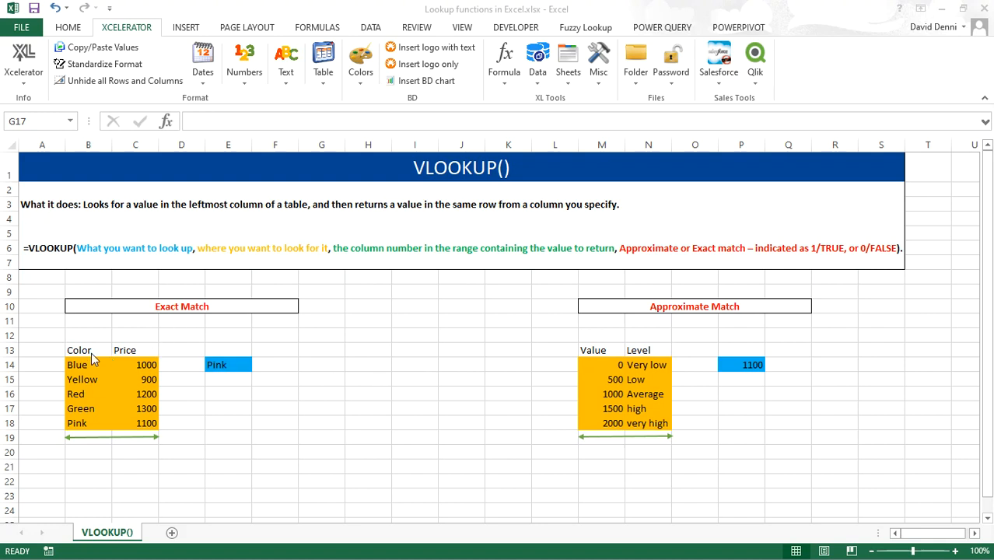
pyautogui.moveTo(131, 353)
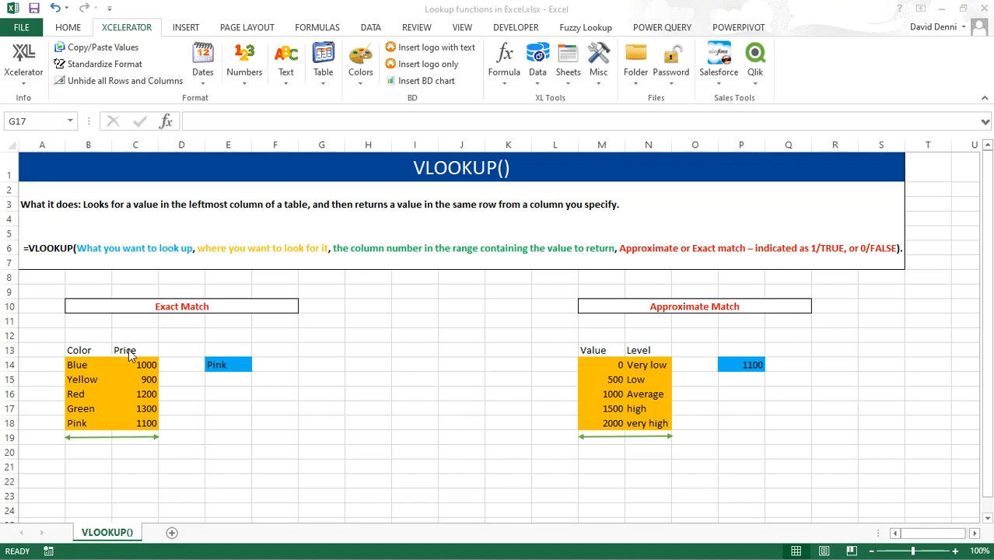
pyautogui.moveTo(233, 374)
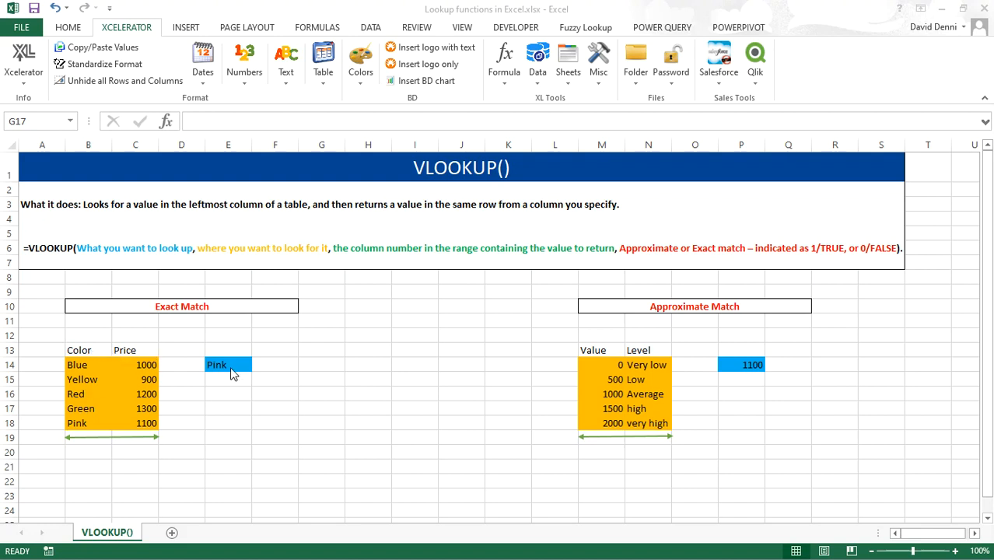
# Step: Enter =VLOOKUP(E14,B14:C18,2,FALSE) in F14 so Pink returns the price 1100
pyautogui.click(321, 408)
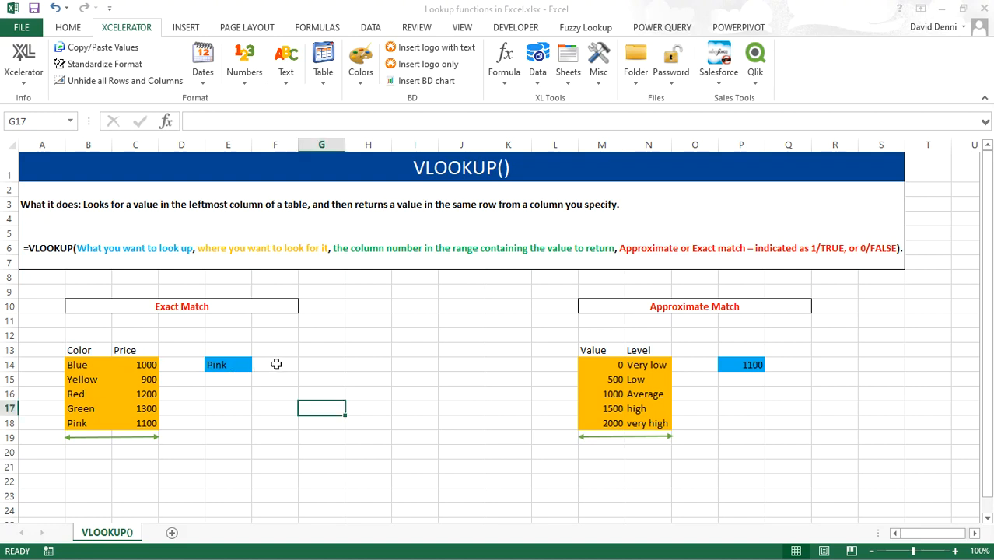
pyautogui.click(274, 363)
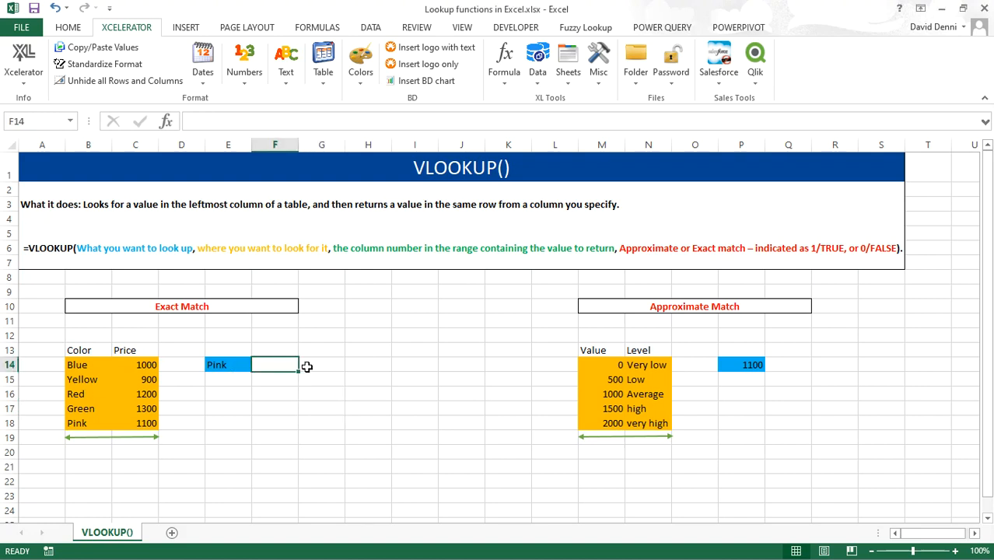
pyautogui.write('=')
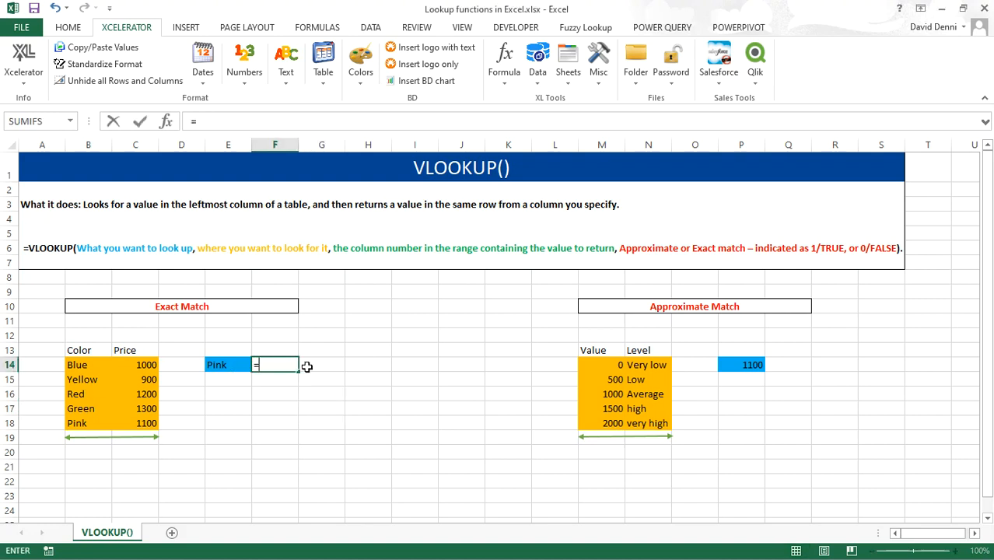
pyautogui.write('vlookup(')
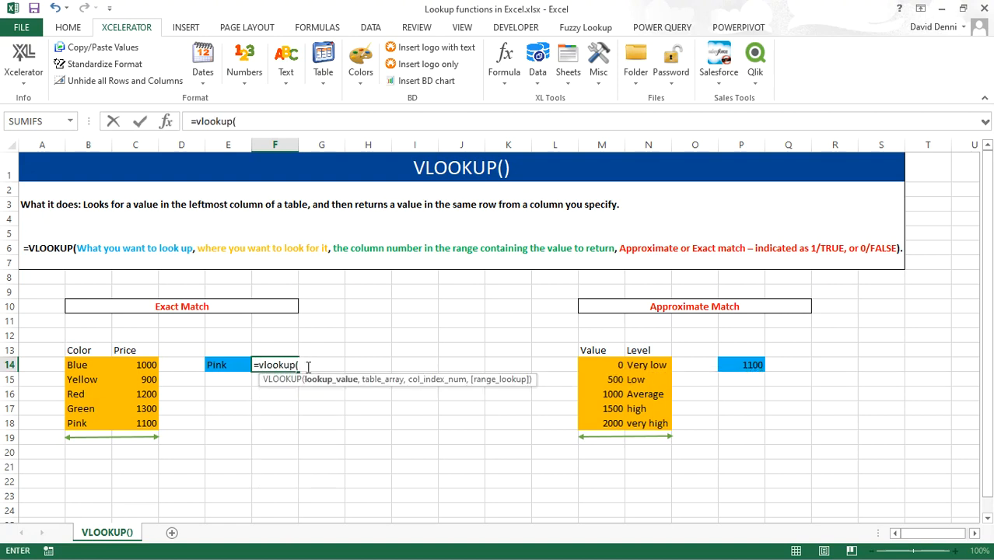
pyautogui.moveTo(227, 364)
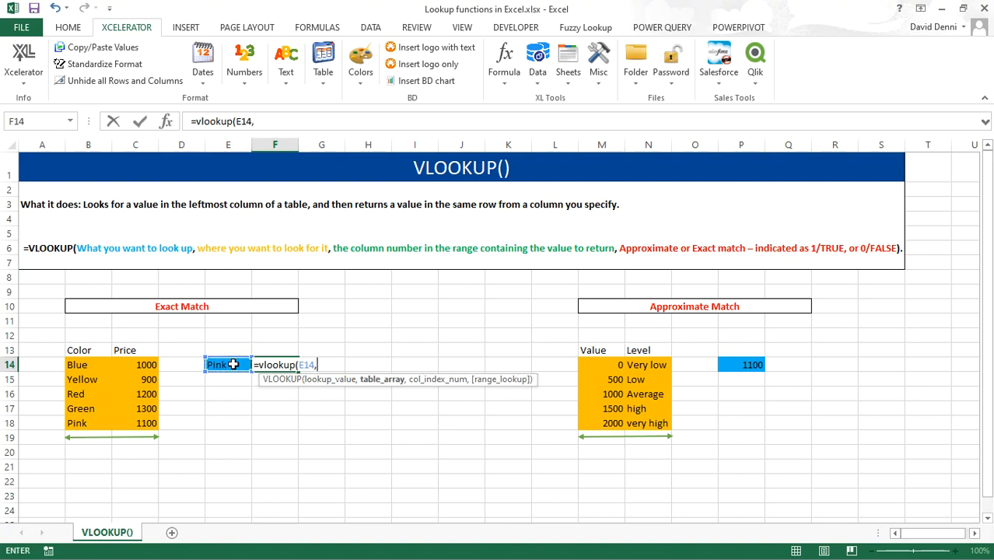
pyautogui.click(77, 364)
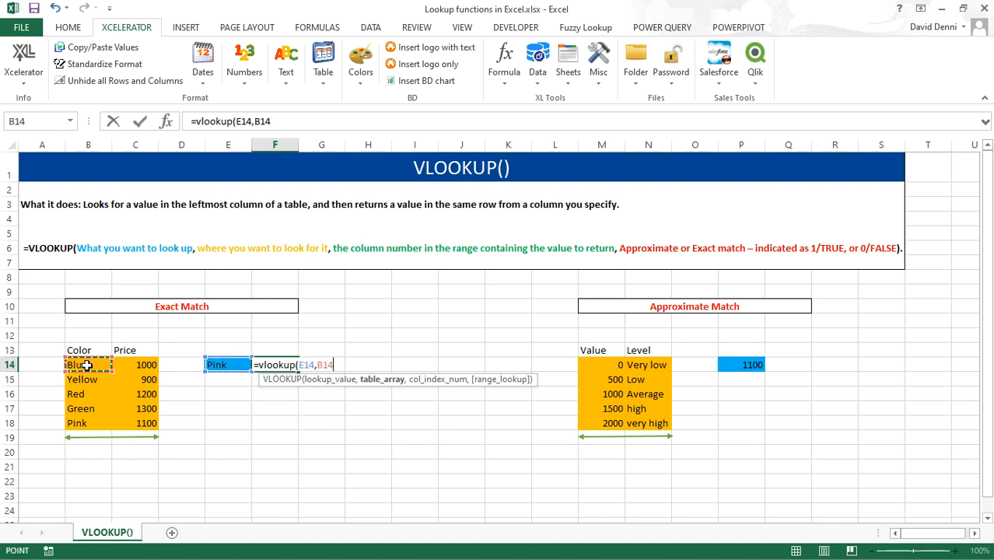
pyautogui.moveTo(88, 363); pyautogui.dragTo(135, 423)
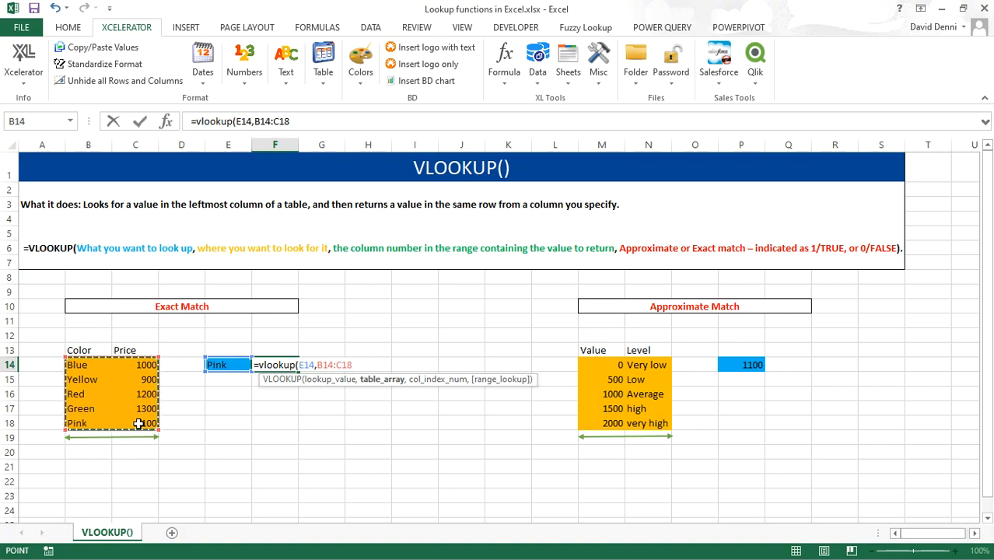
pyautogui.write(',')
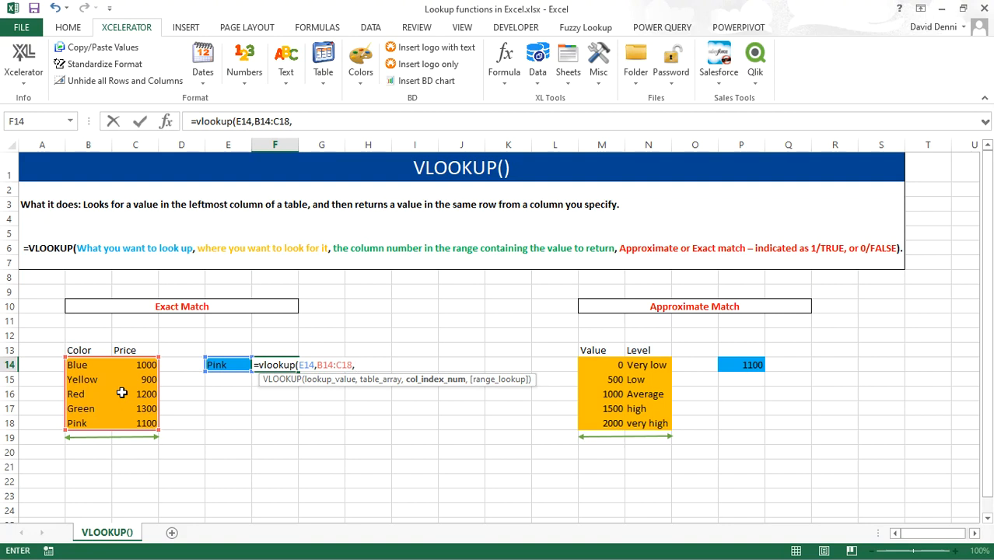
pyautogui.write('2')
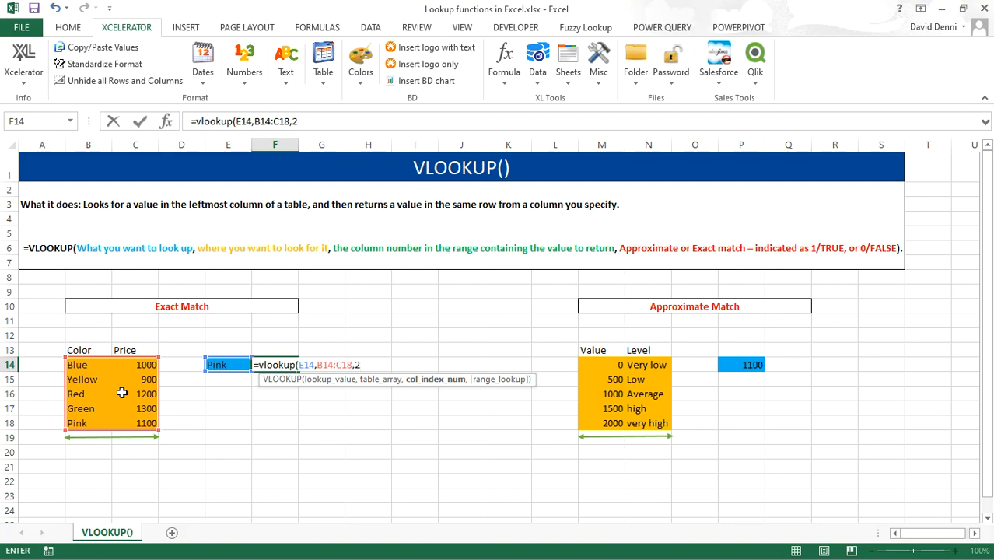
pyautogui.write('fa')
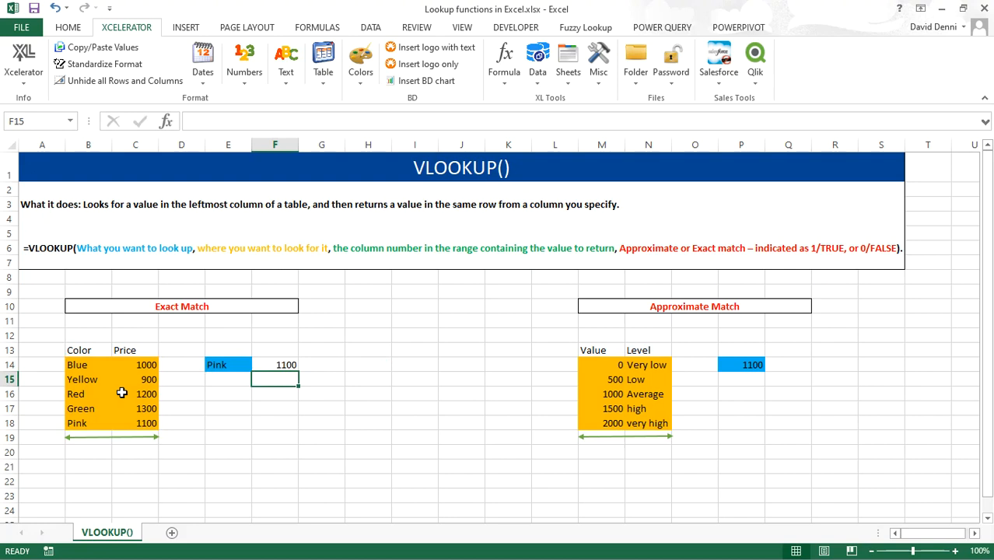
pyautogui.moveTo(214, 411)
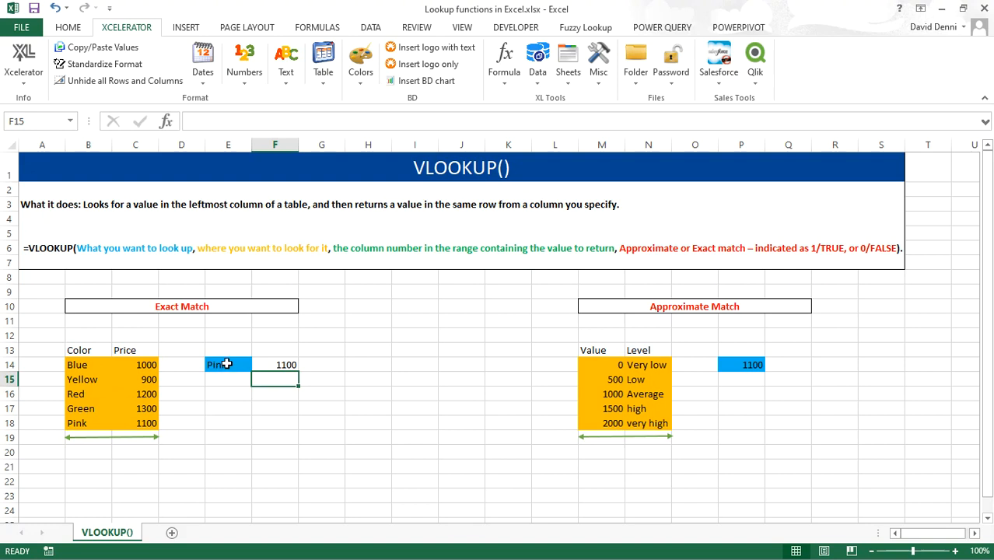
# Step: Try blue and black in E14, then undo back to blue so F14 shows 1000
pyautogui.write('blue')
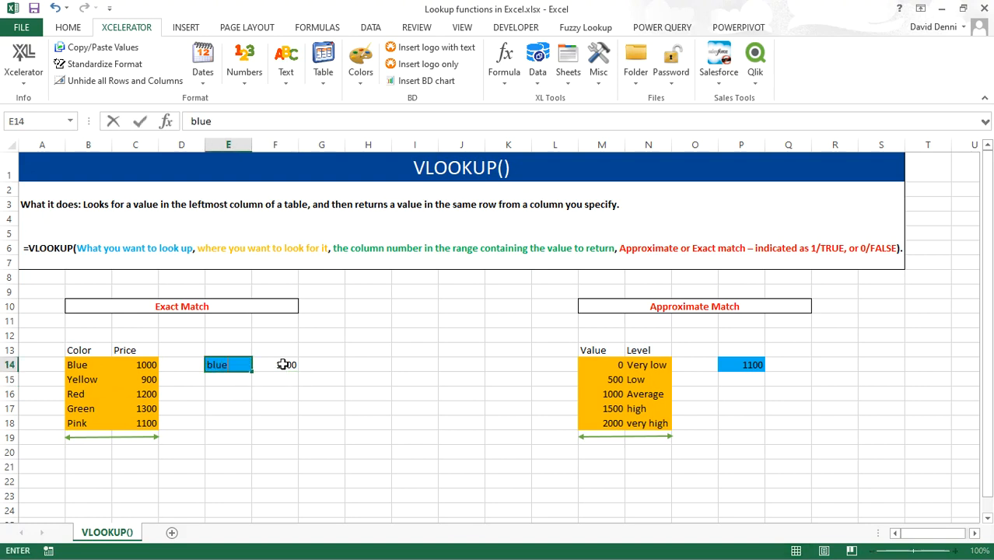
pyautogui.press('Return')
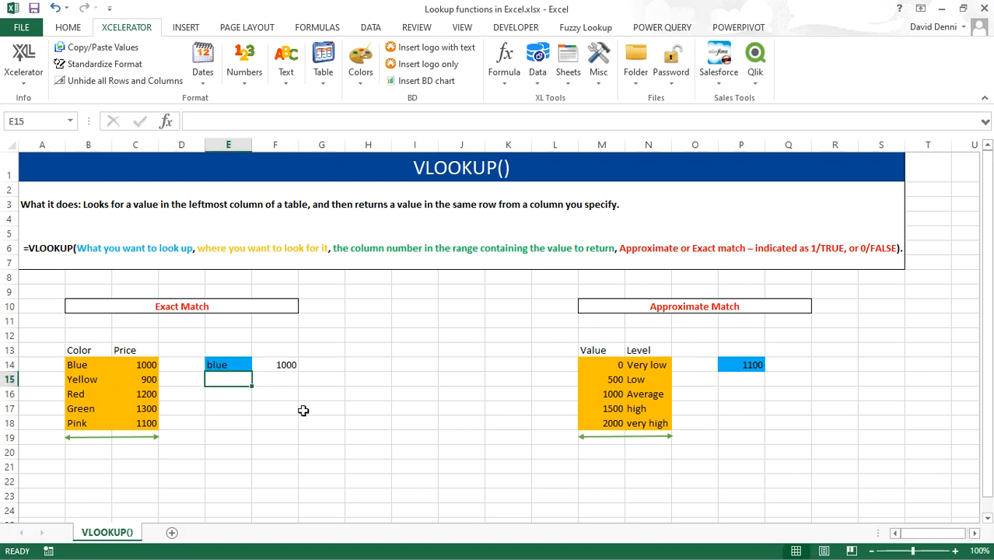
pyautogui.moveTo(146, 359)
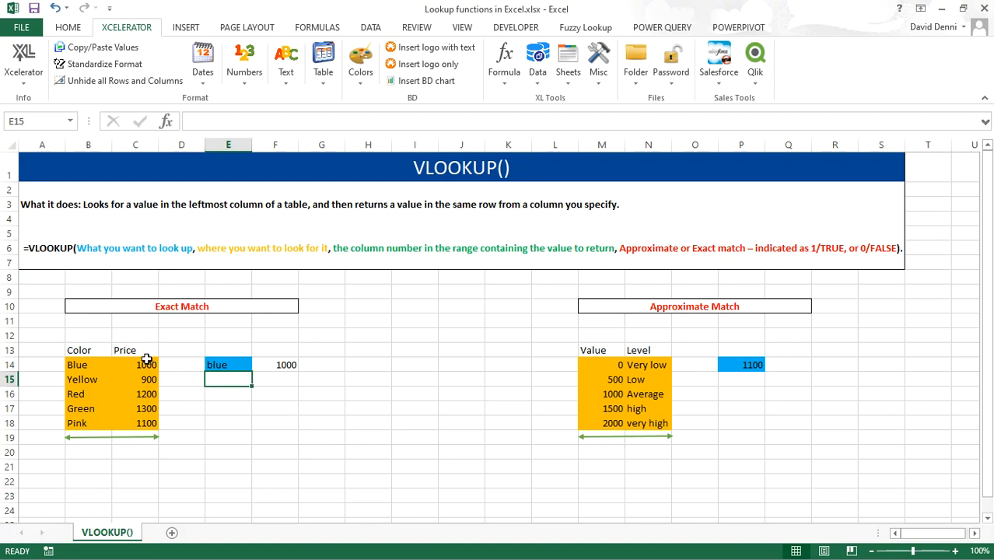
pyautogui.moveTo(202, 408)
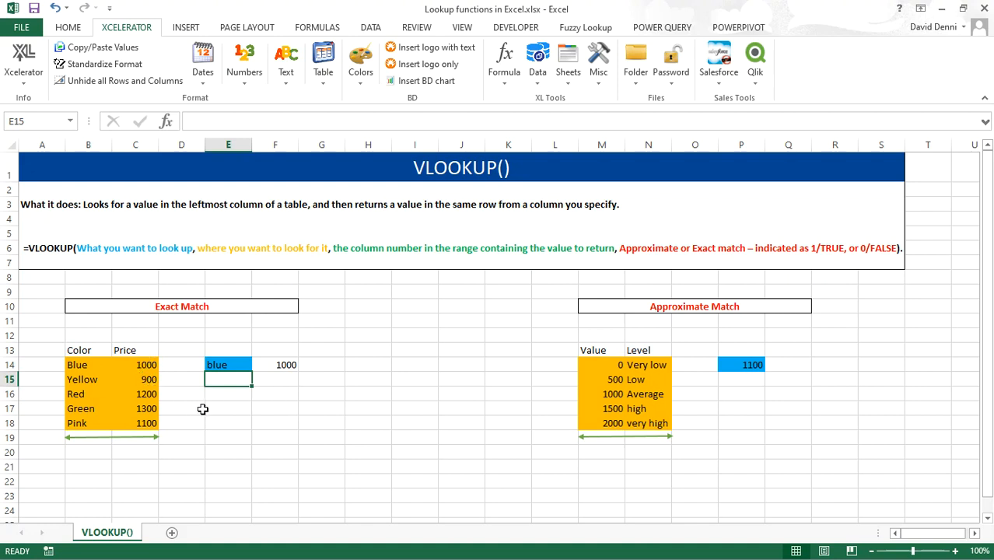
pyautogui.moveTo(244, 364)
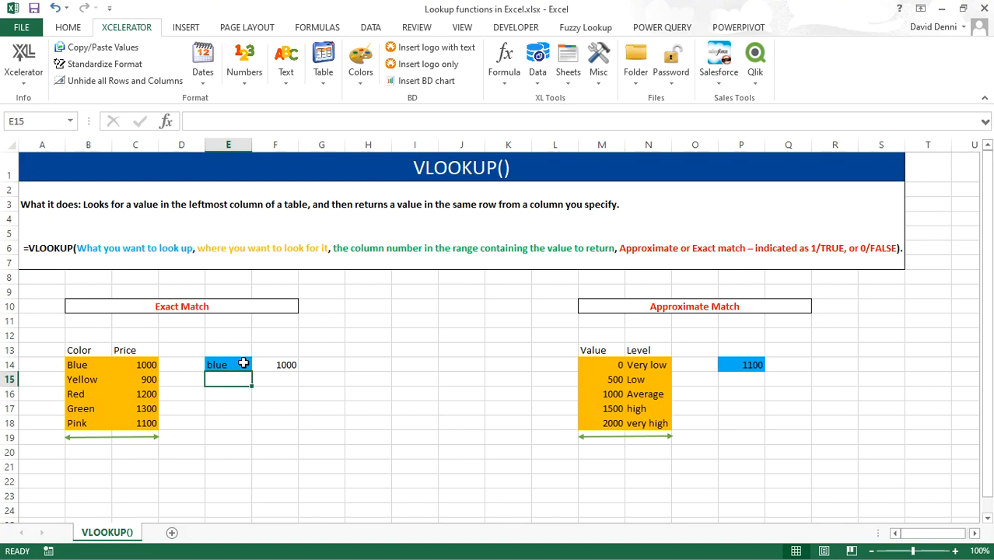
pyautogui.moveTo(96, 364)
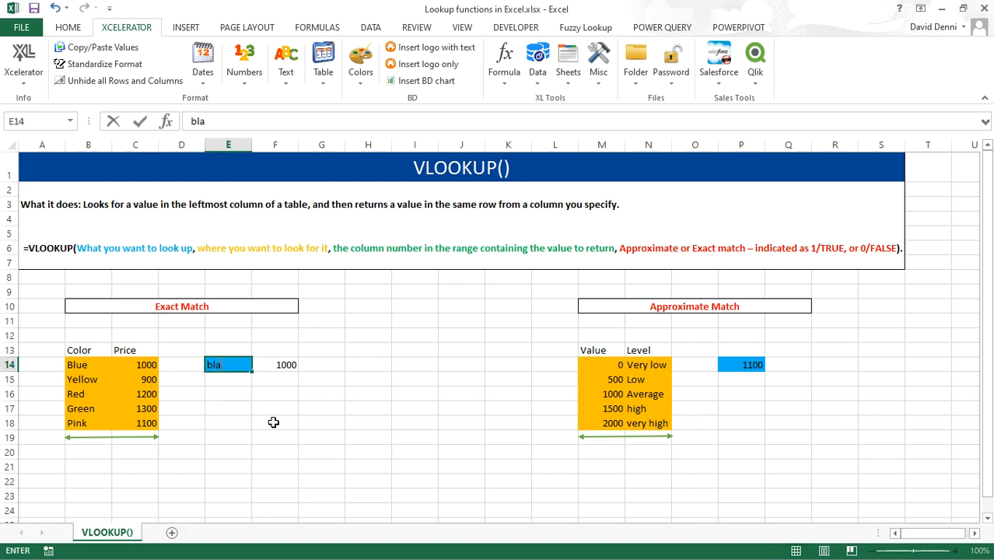
pyautogui.write('ck')
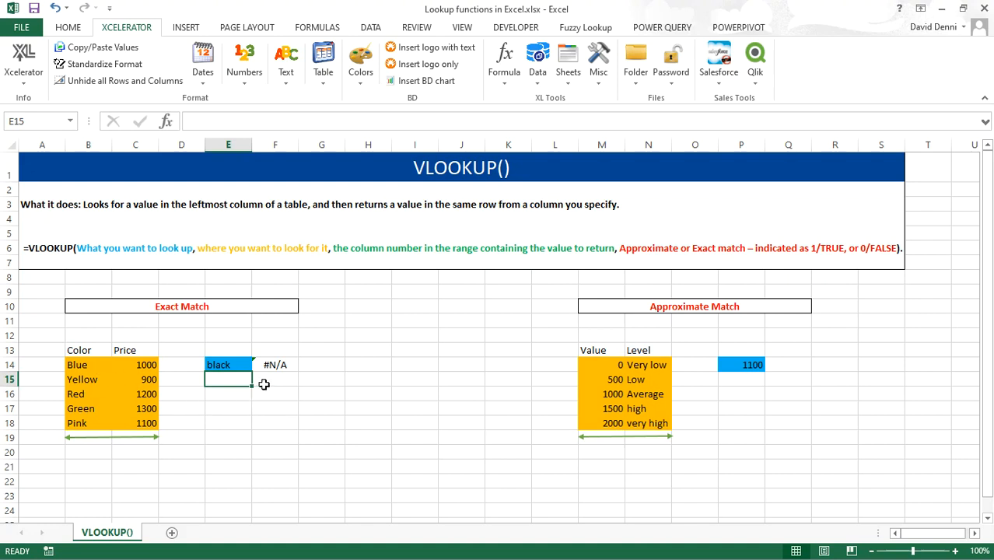
pyautogui.moveTo(284, 426)
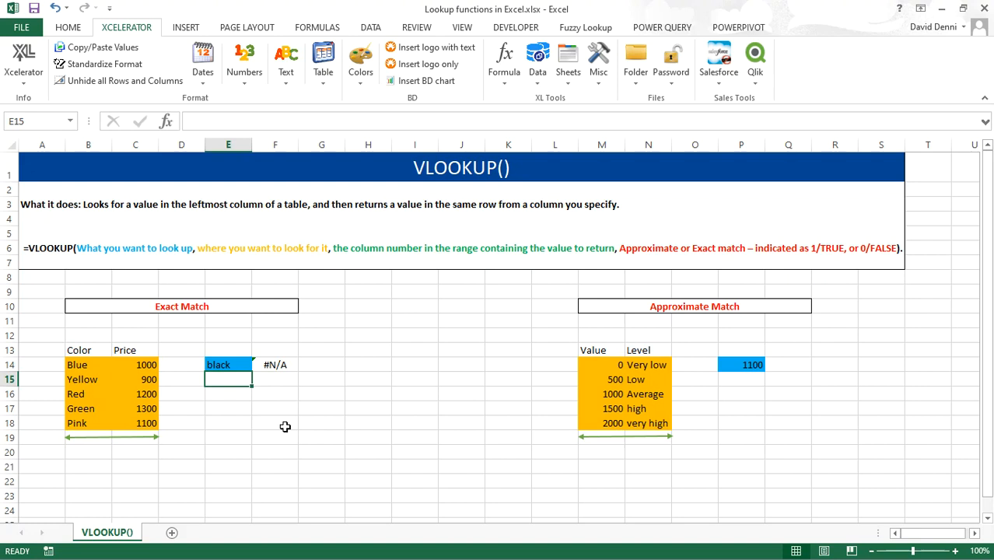
pyautogui.click(54, 8)
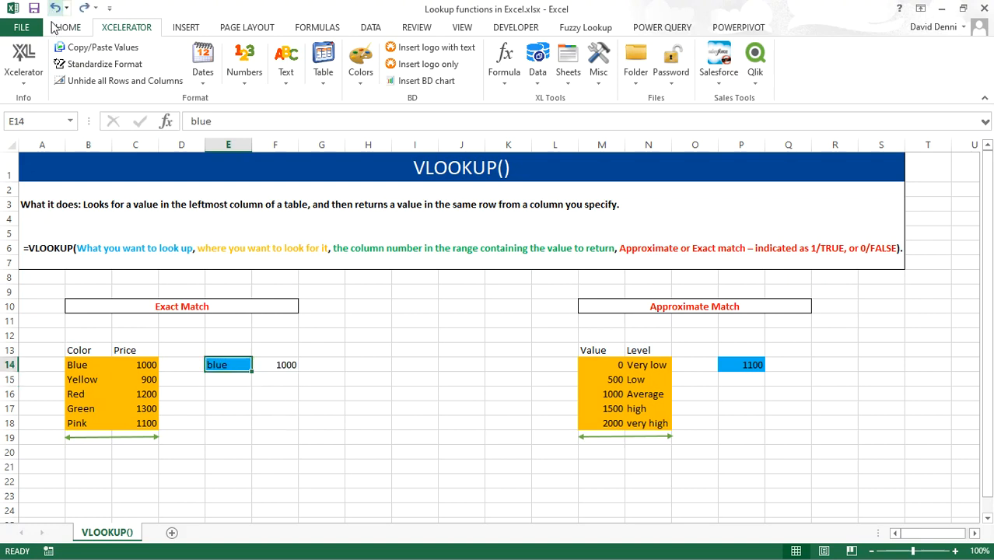
pyautogui.moveTo(464, 399)
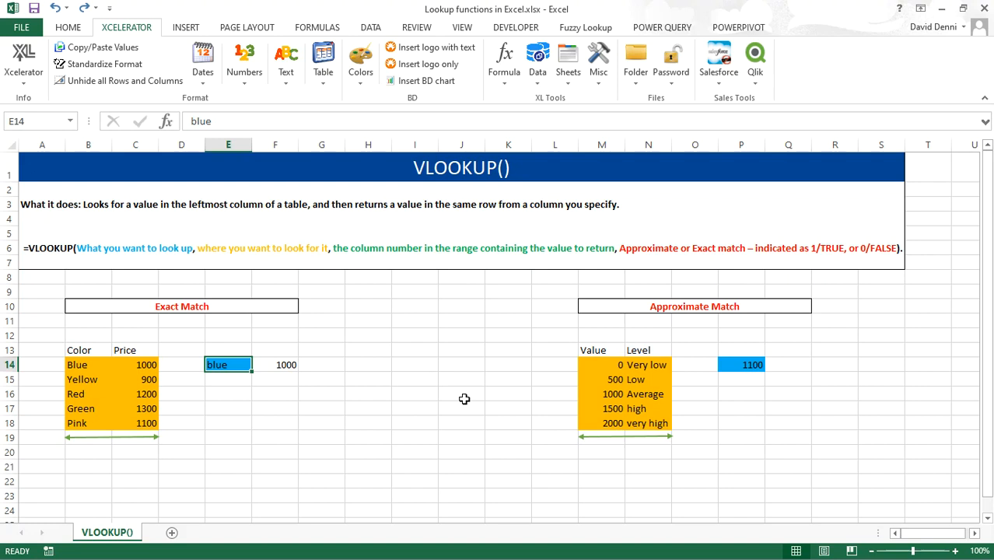
pyautogui.moveTo(568, 387)
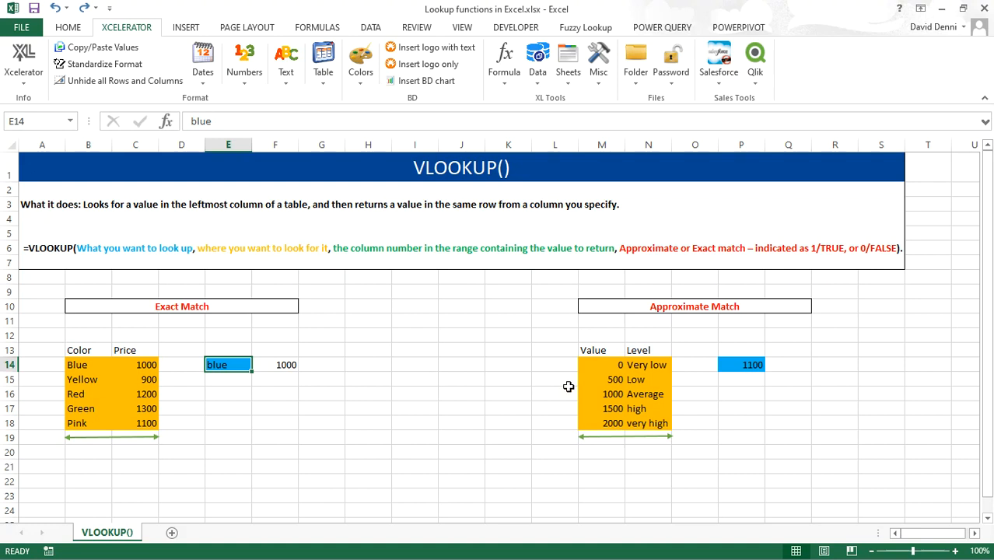
pyautogui.moveTo(556, 381)
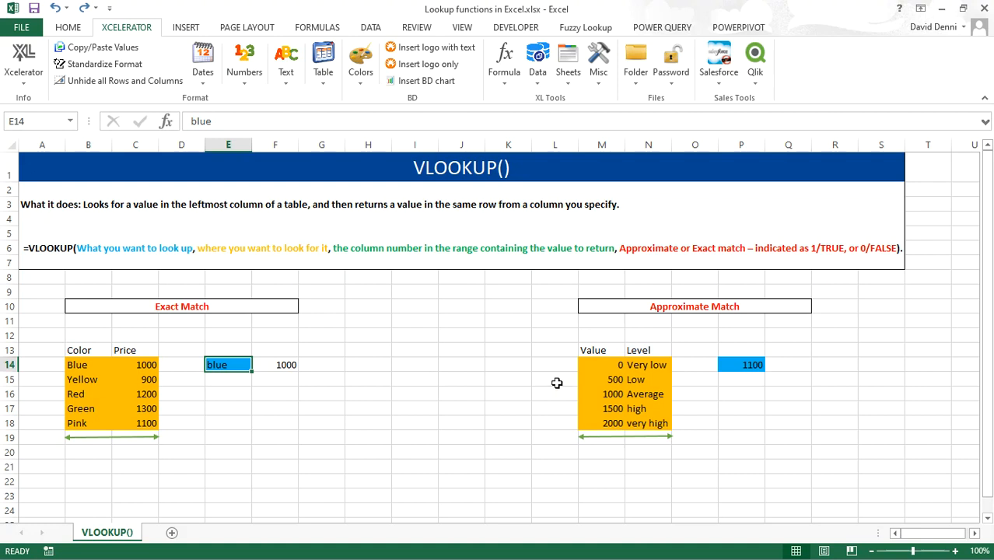
pyautogui.moveTo(590, 366)
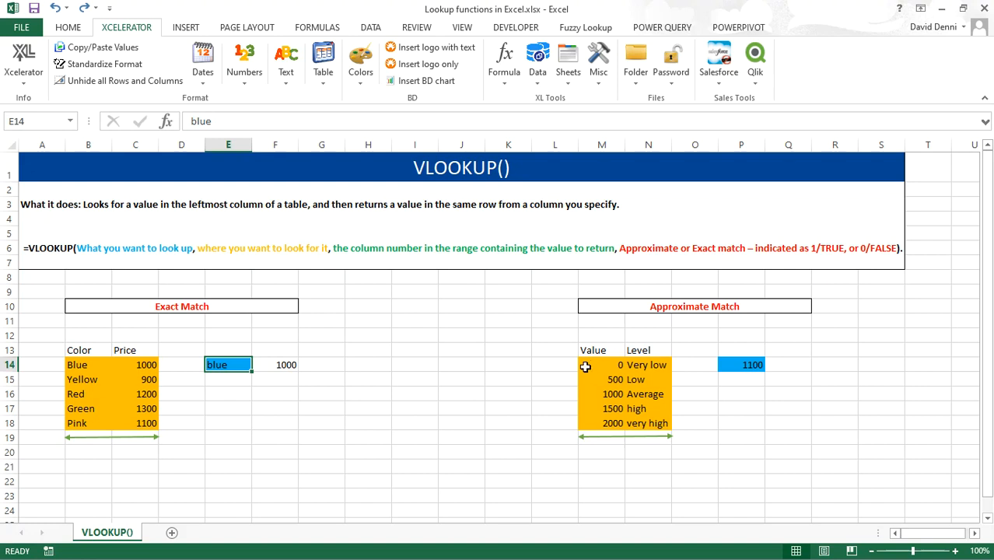
pyautogui.moveTo(587, 381)
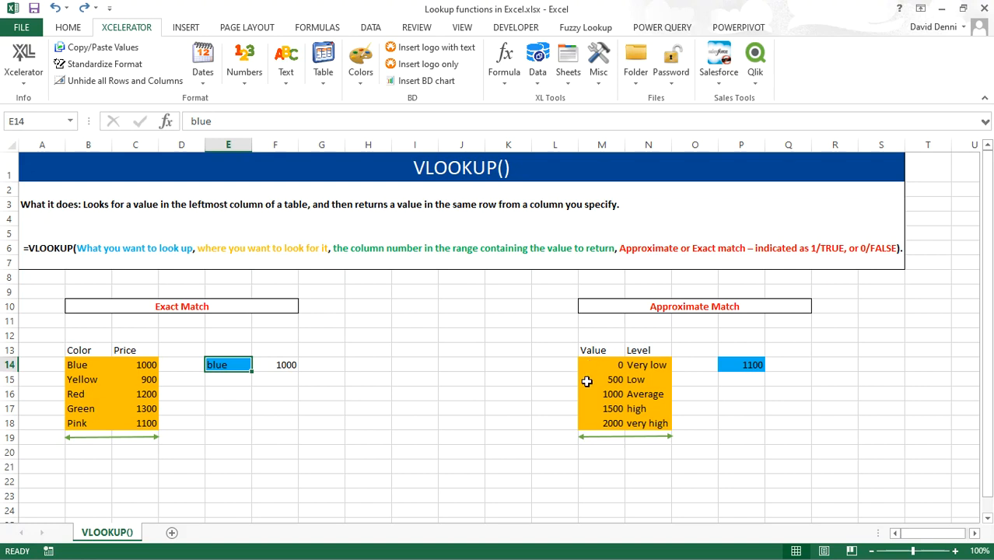
pyautogui.click(648, 364)
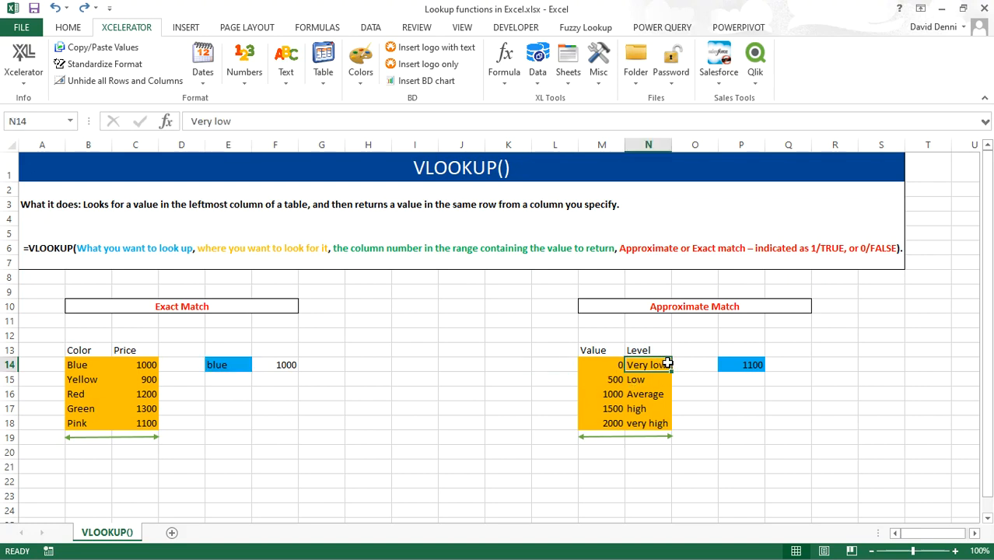
pyautogui.moveTo(605, 395)
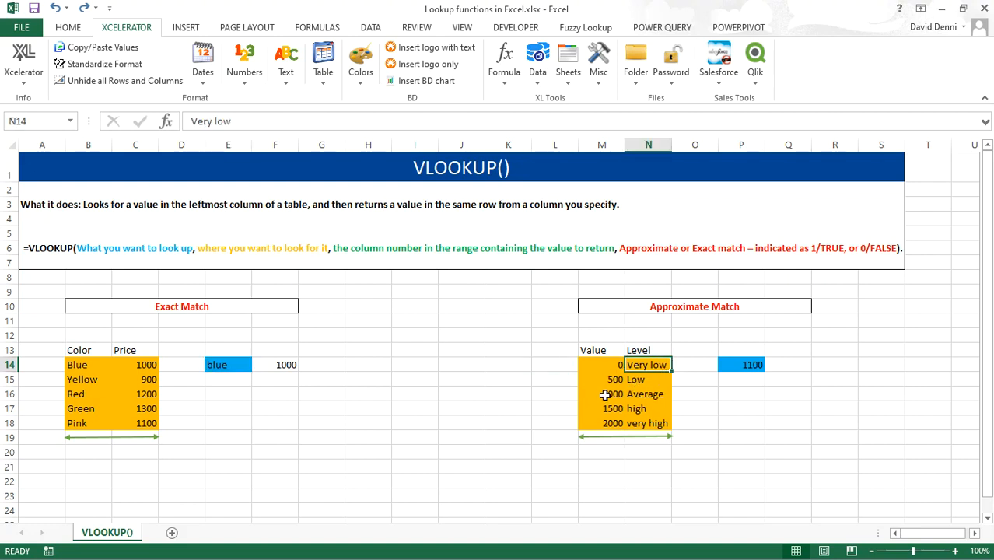
pyautogui.click(601, 409)
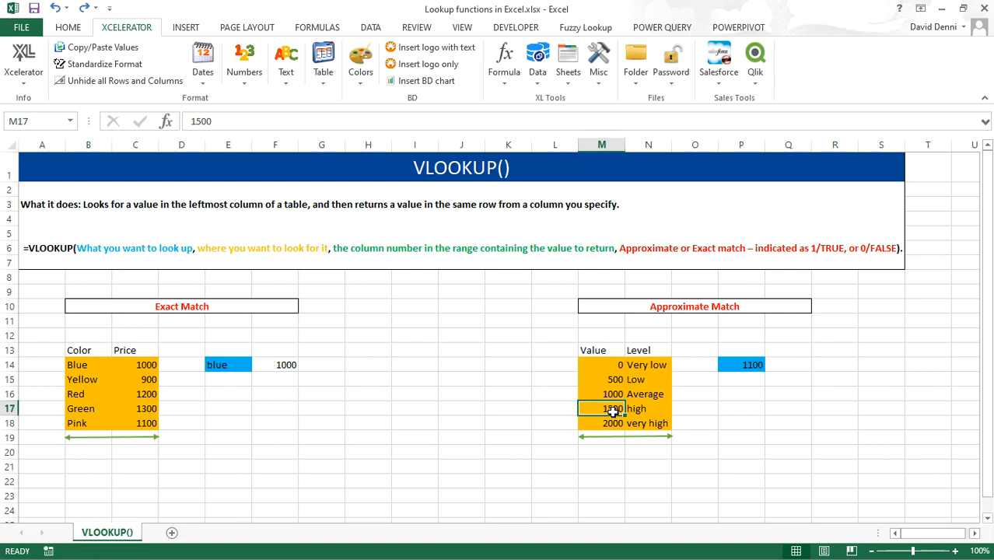
pyautogui.click(648, 394)
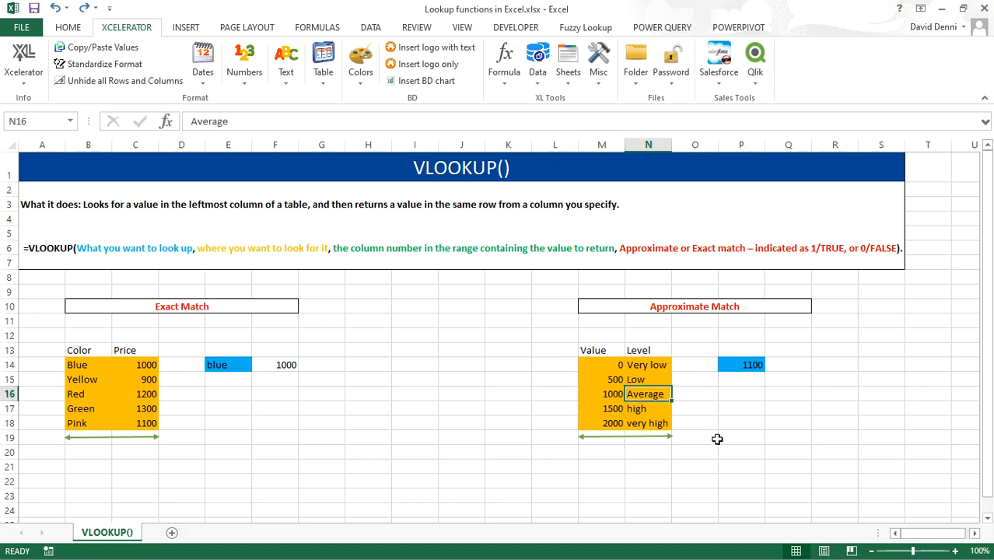
pyautogui.moveTo(732, 364)
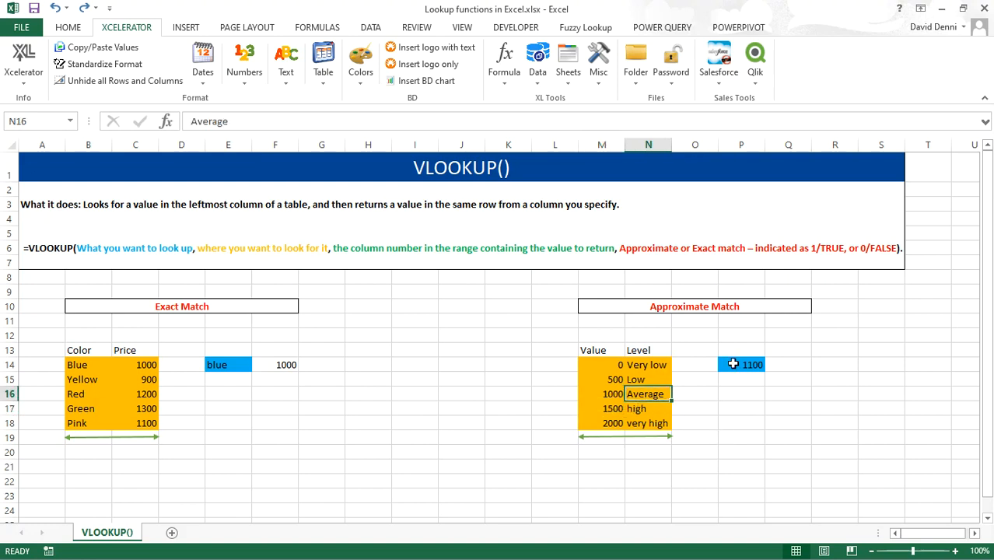
pyautogui.click(740, 364)
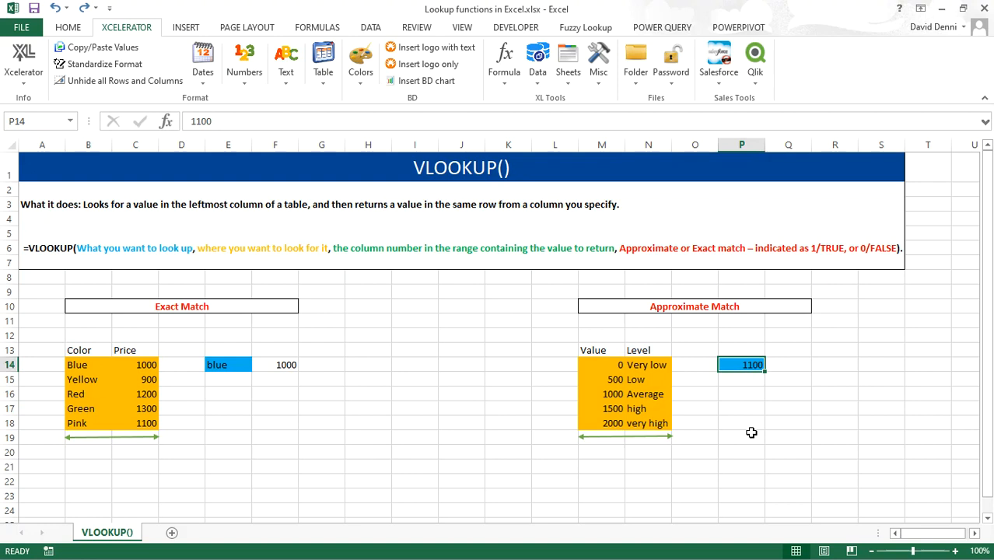
pyautogui.moveTo(597, 411)
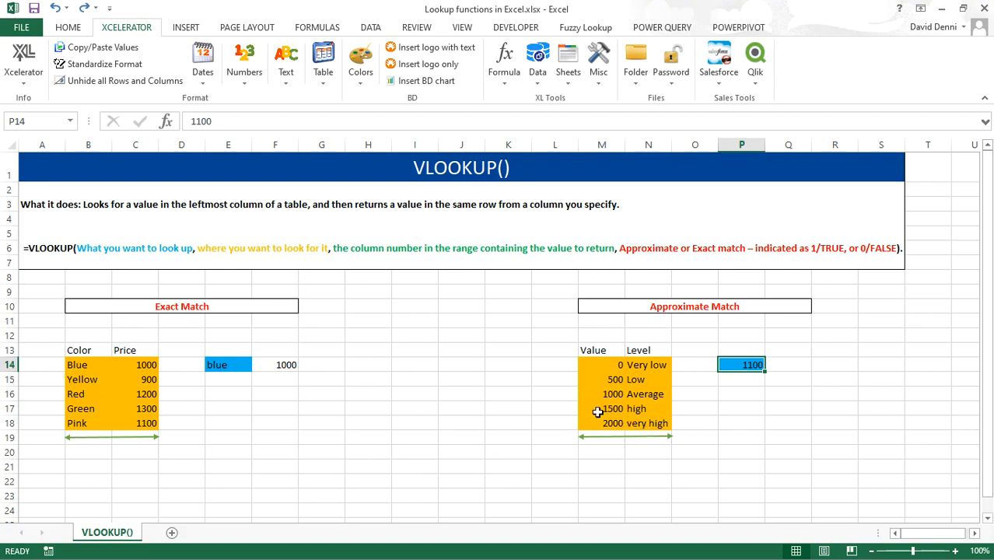
pyautogui.moveTo(655, 402)
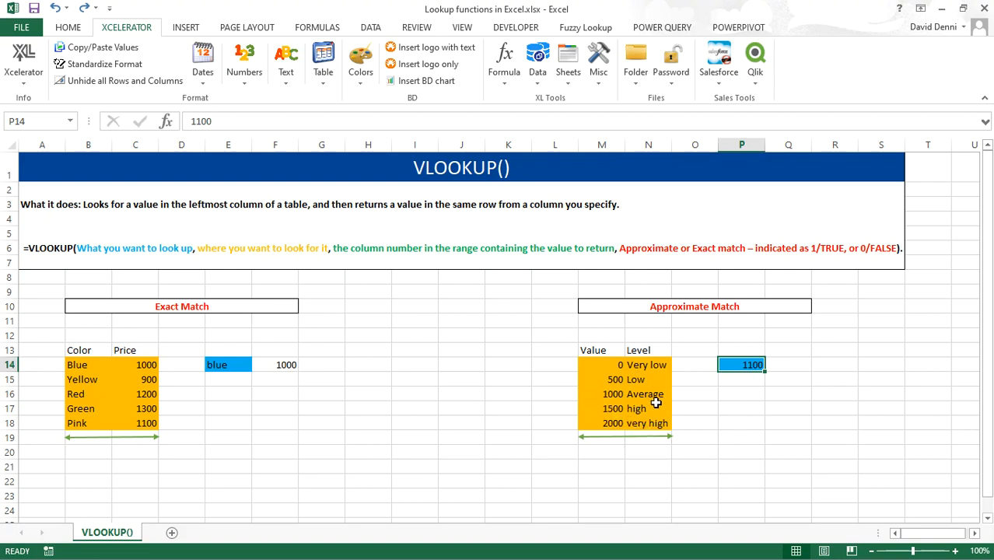
pyautogui.moveTo(783, 375)
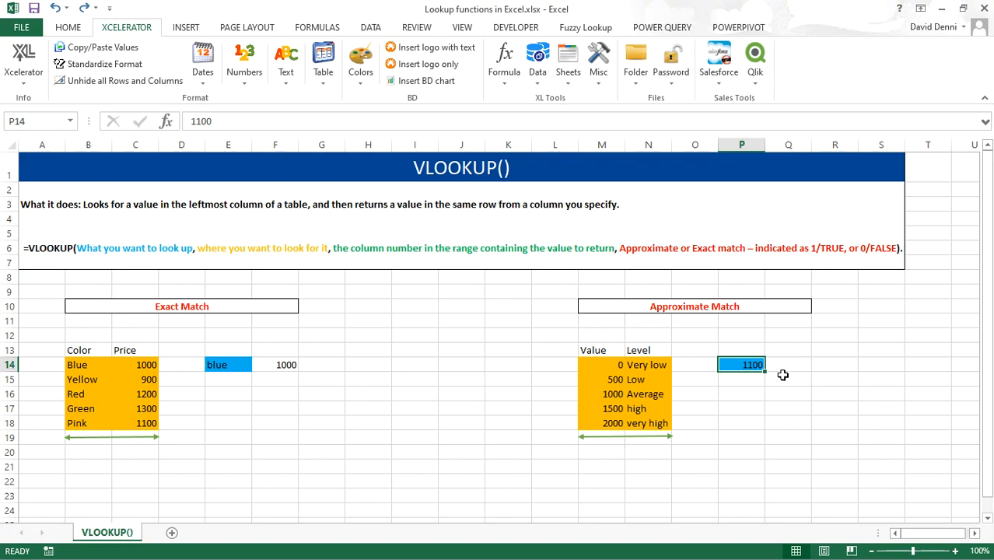
# Step: Enter =VLOOKUP(P14,M14:N18,2,TRUE) in Q14, returning Average for 1100
pyautogui.click(788, 363)
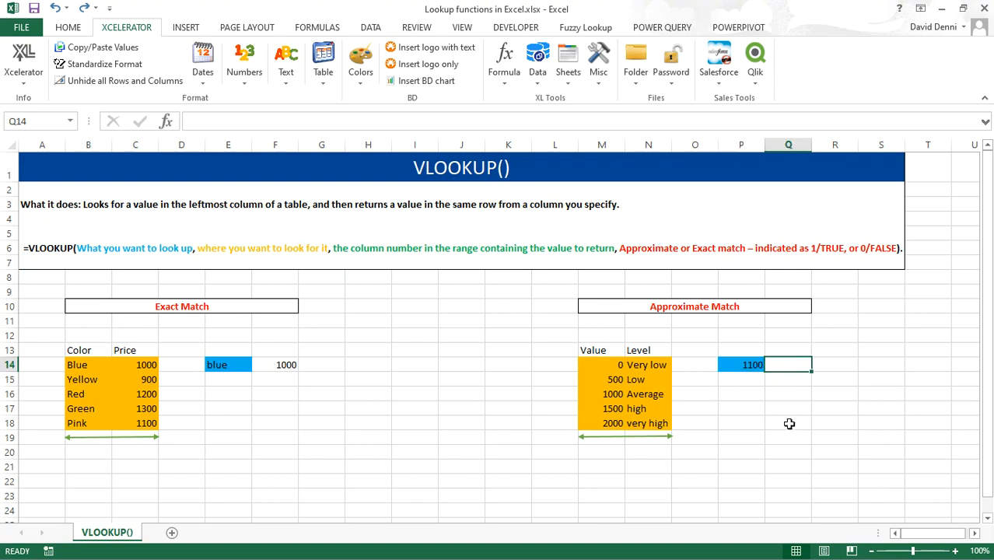
pyautogui.write('=')
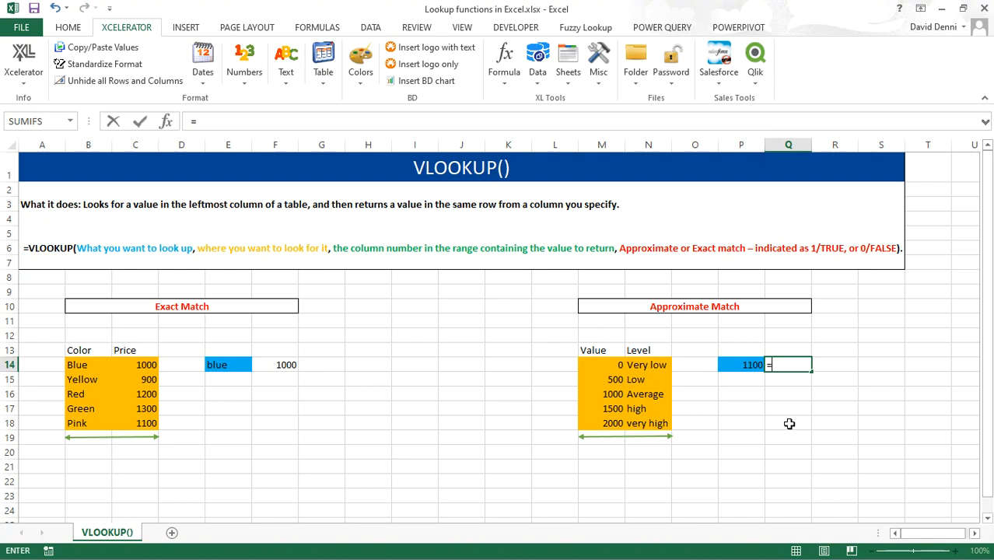
pyautogui.write('vlookup(')
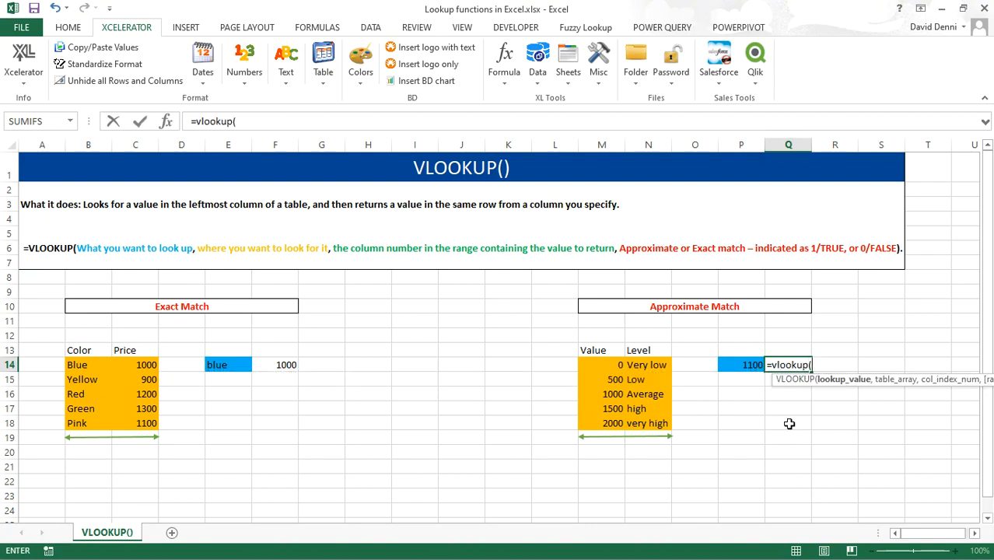
pyautogui.moveTo(731, 365)
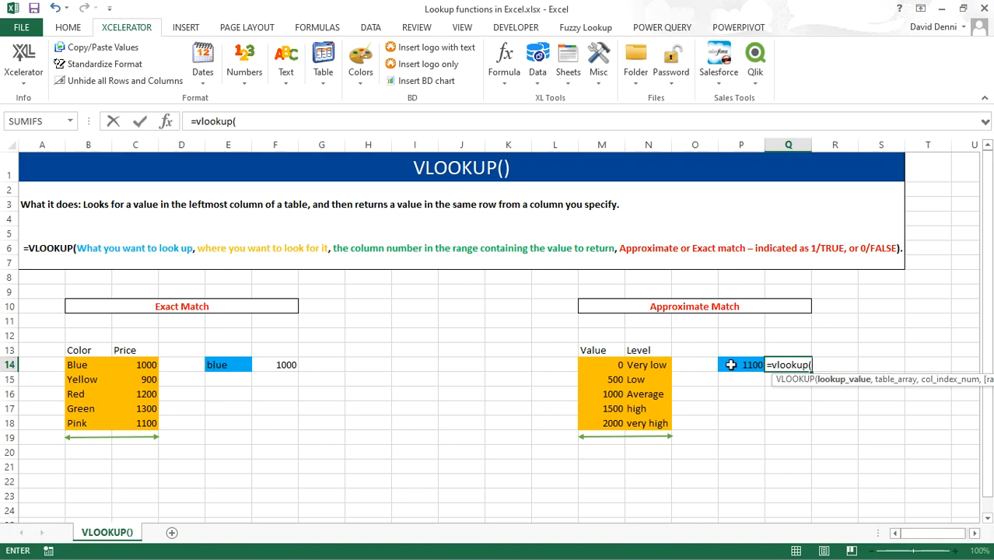
pyautogui.click(740, 365)
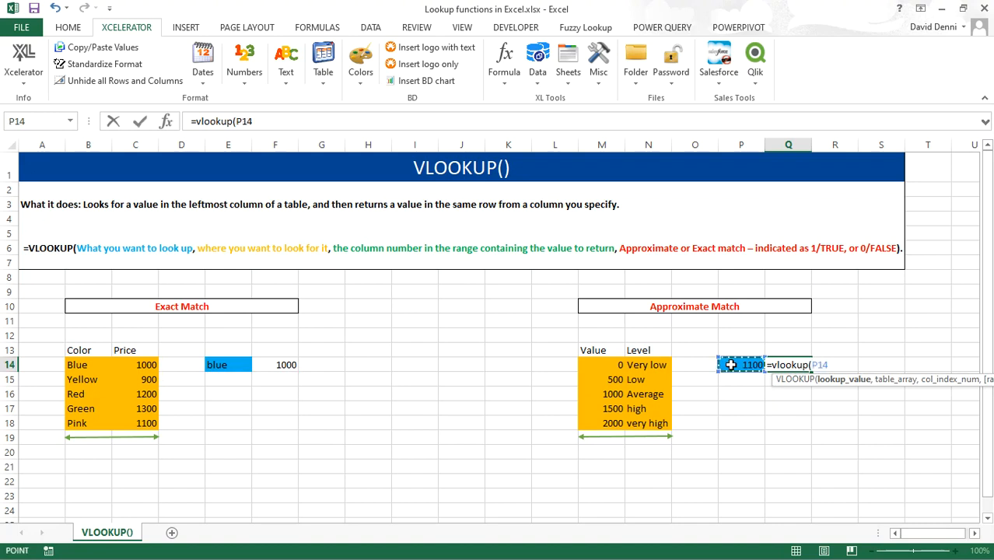
pyautogui.write(',')
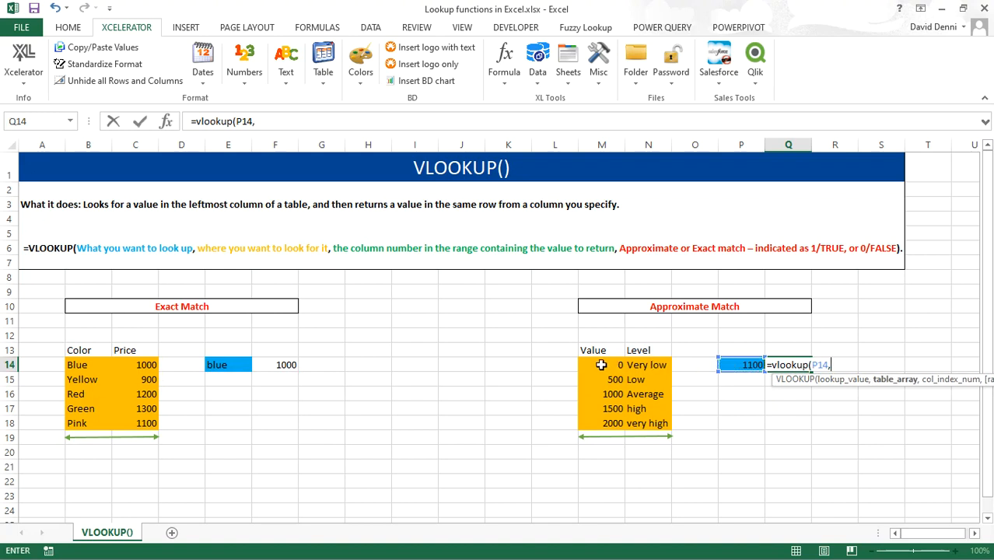
pyautogui.moveTo(581, 365); pyautogui.dragTo(670, 422)
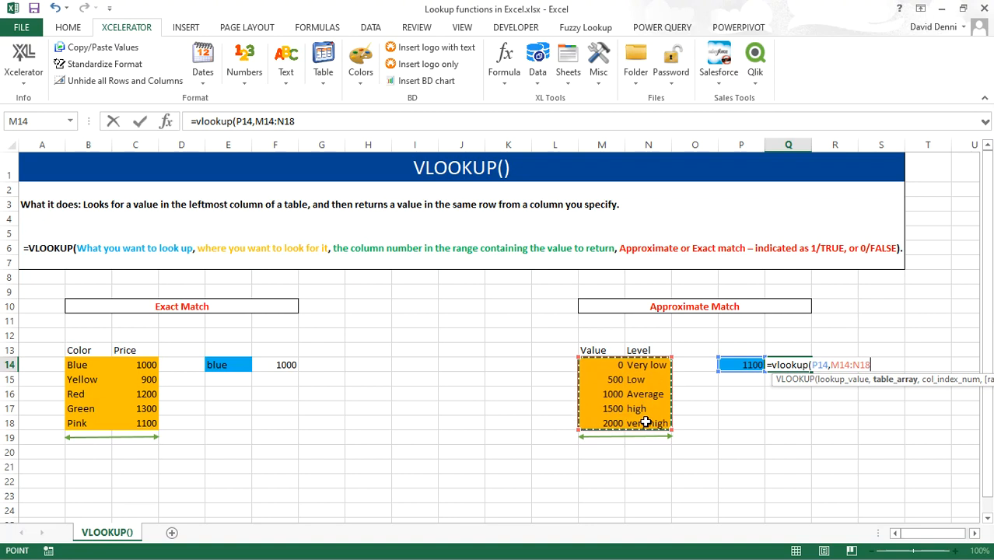
pyautogui.write(',')
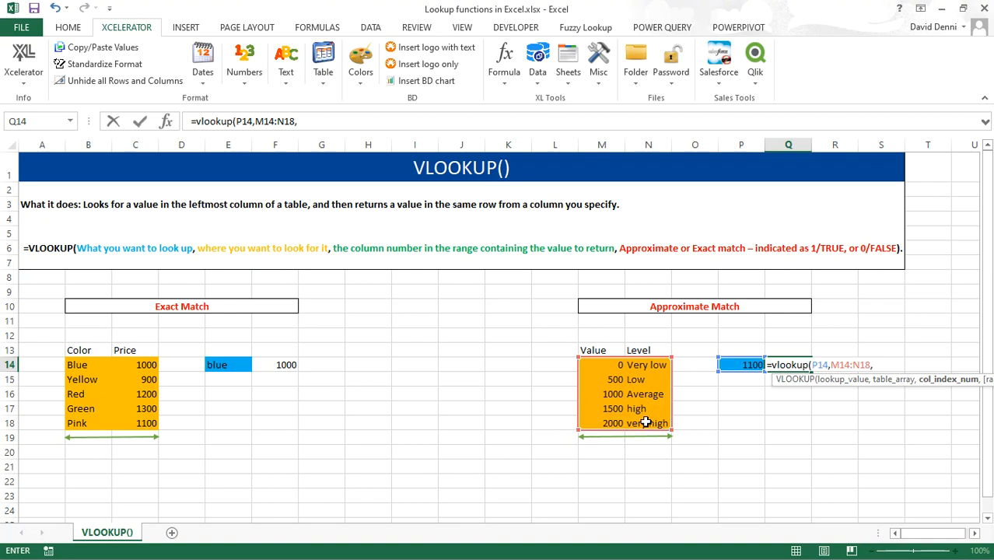
pyautogui.write('2,')
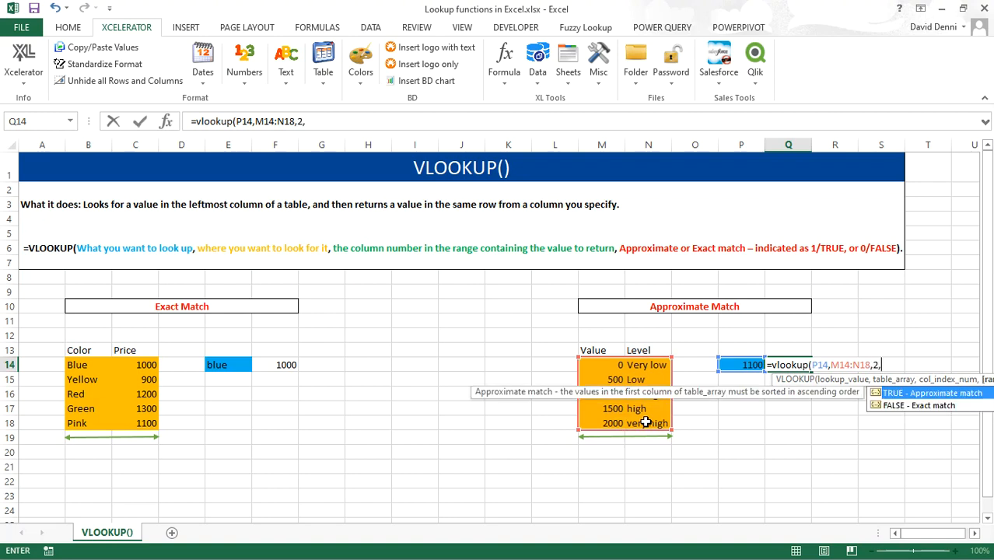
pyautogui.write('true)')
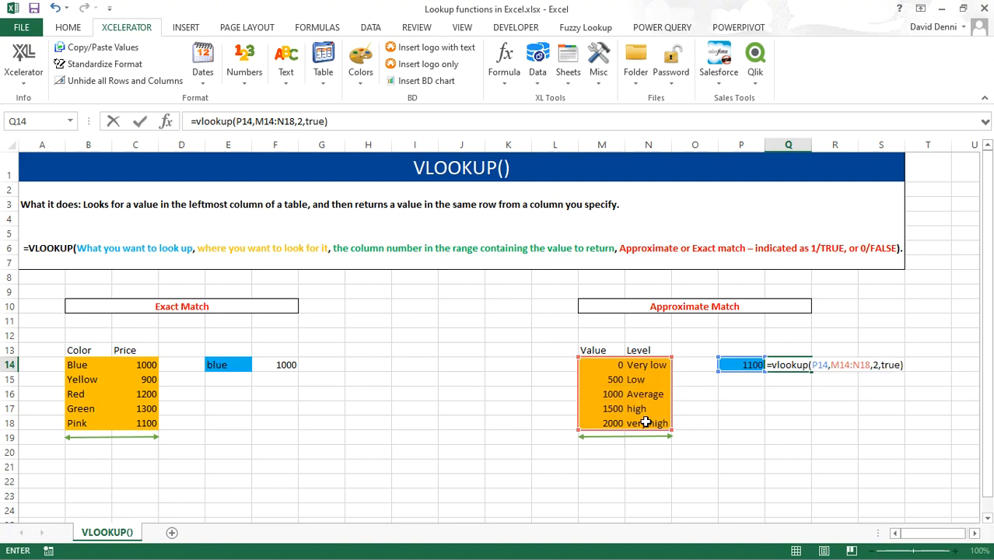
pyautogui.press('Return')
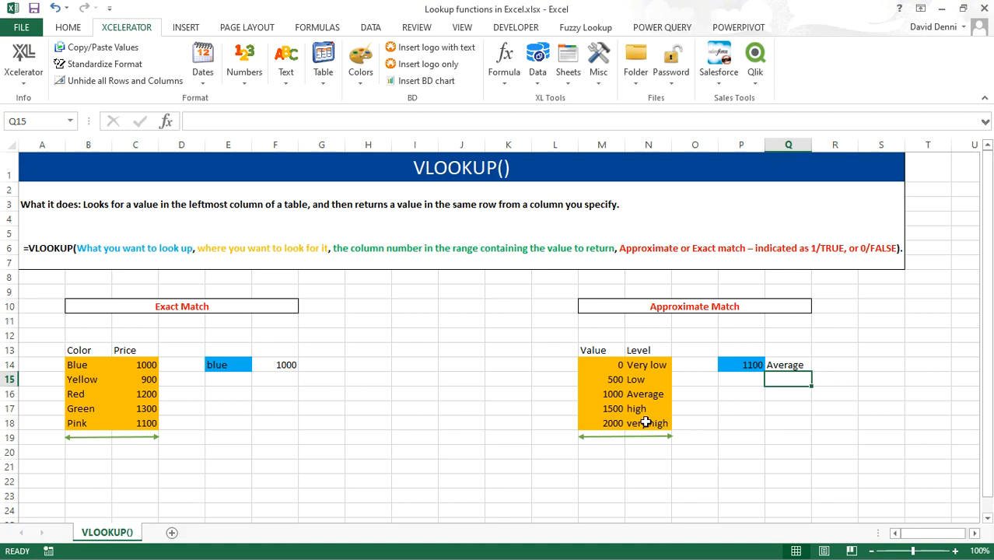
# Step: Change P14 to 300, then 2500, getting Very low and very high
pyautogui.click(740, 364)
pyautogui.write('30')
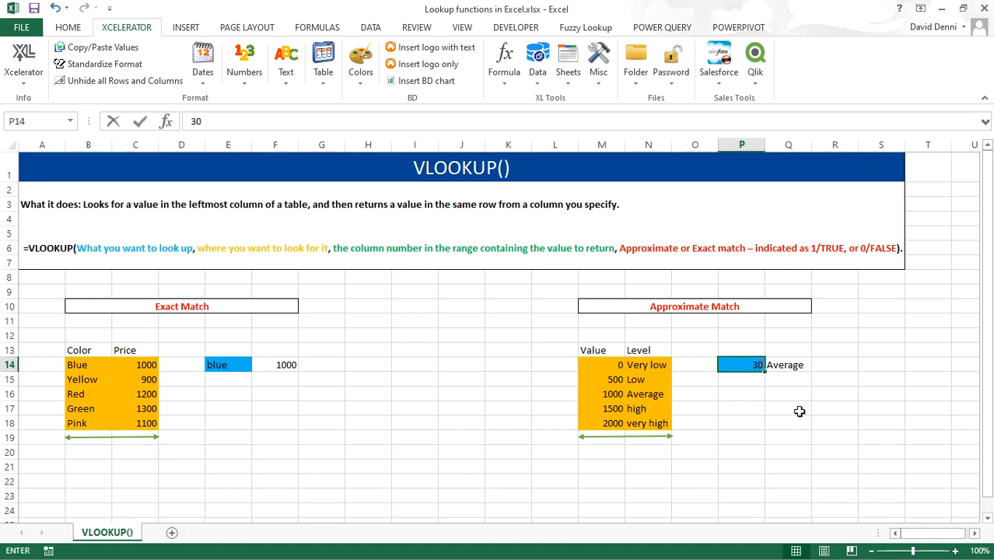
pyautogui.press('enter')
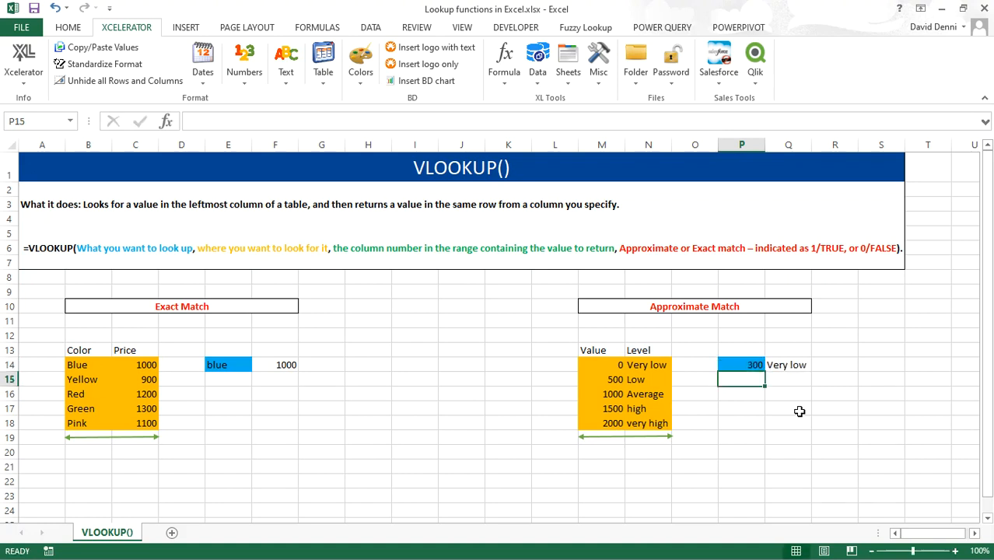
pyautogui.click(741, 364)
pyautogui.write('2500')
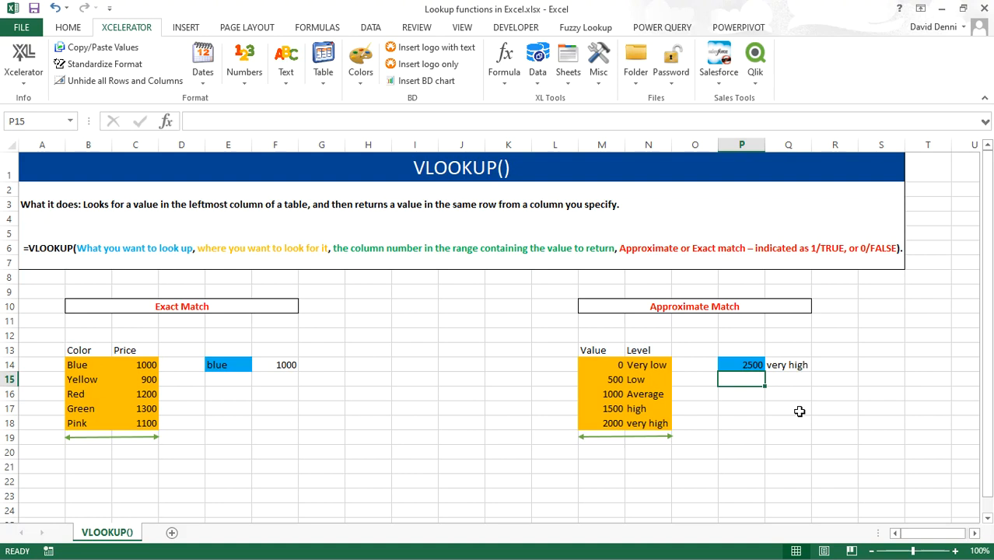
pyautogui.click(741, 363)
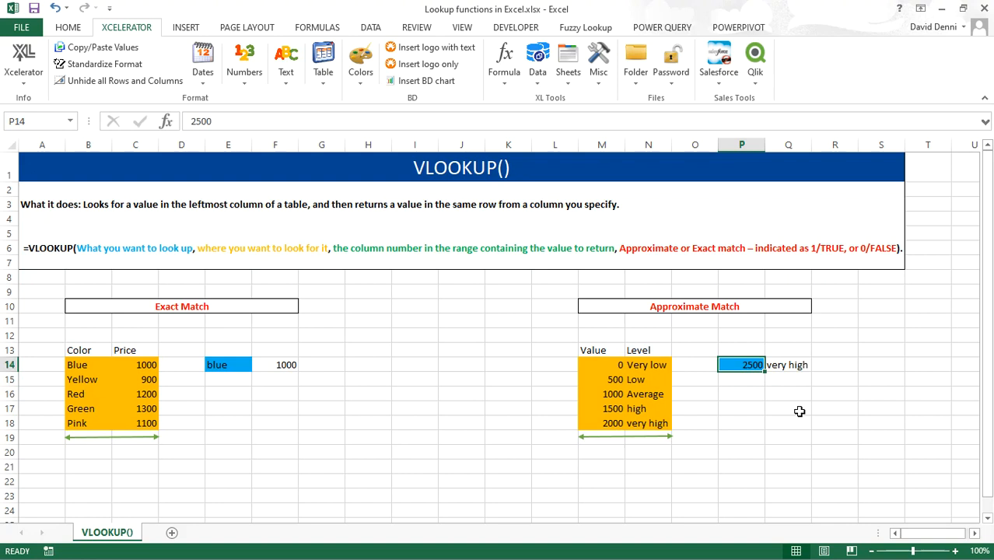
pyautogui.write('1')
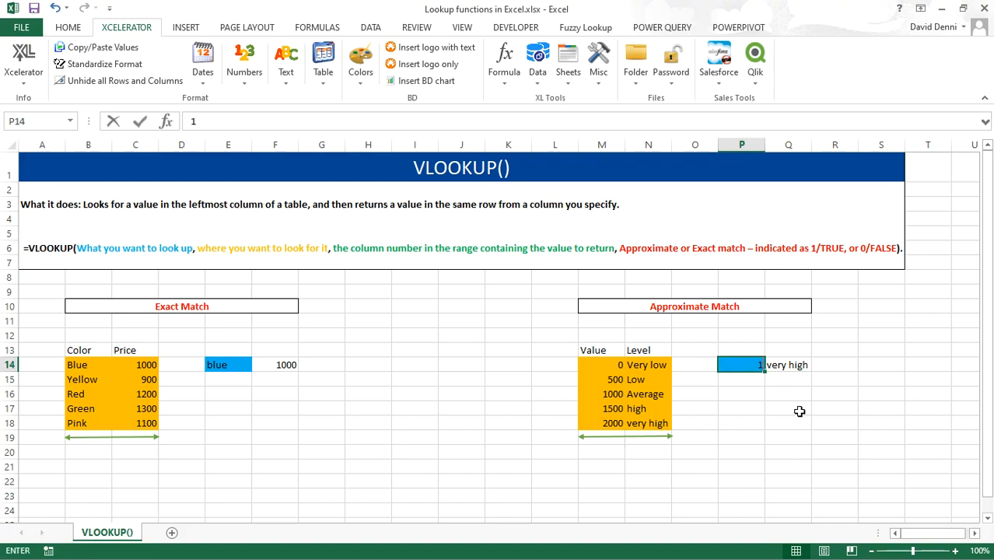